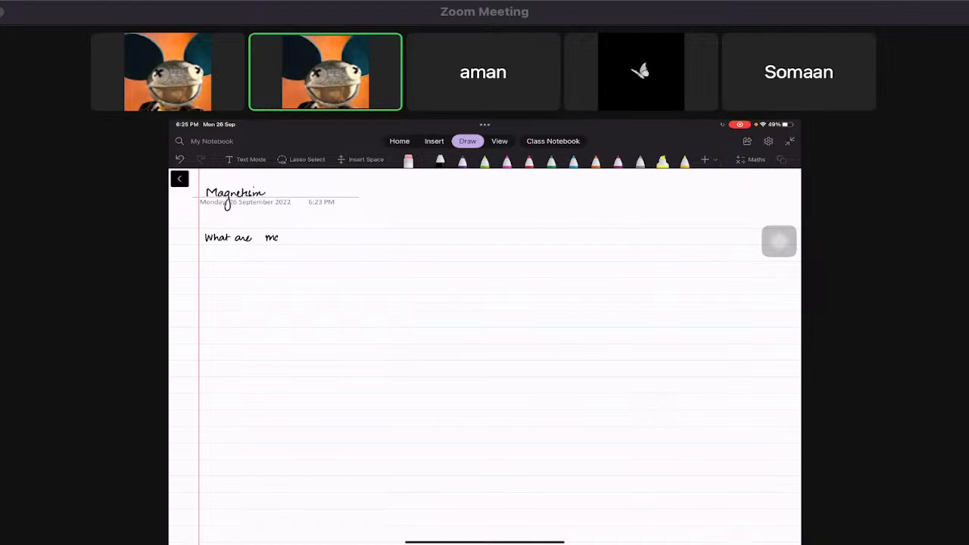
- Handwrite in red that a magnet produces a magnetic field and has dipoles, then begin 'What'
drag(265, 236, 310, 236)
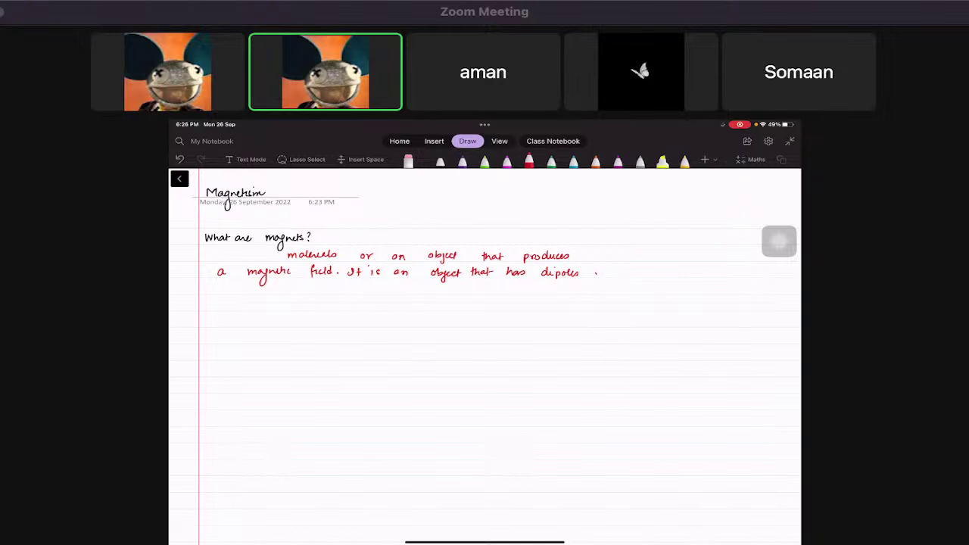
text(What)
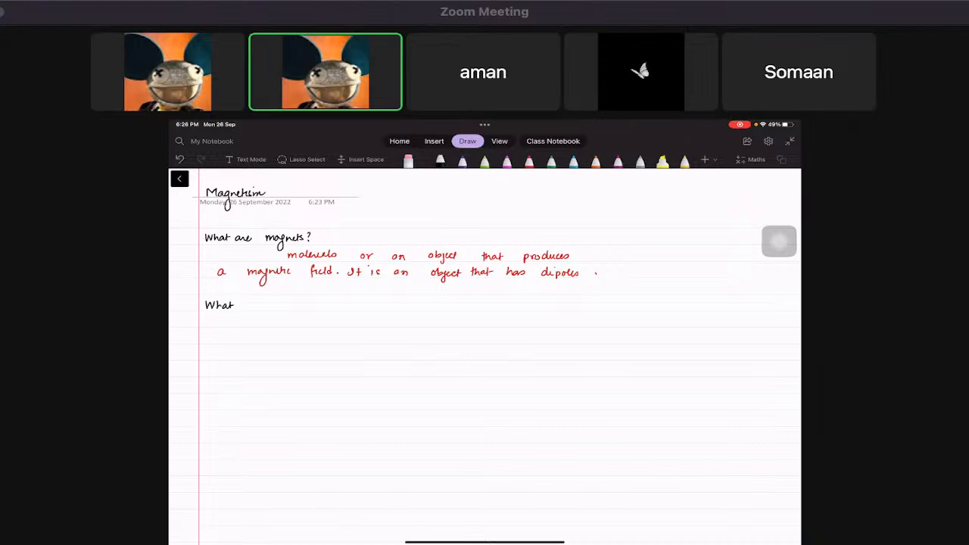
- Write 'What is a dipole?' with the red answer 'region in a molecule that is polarised'
text(is a dipole?)
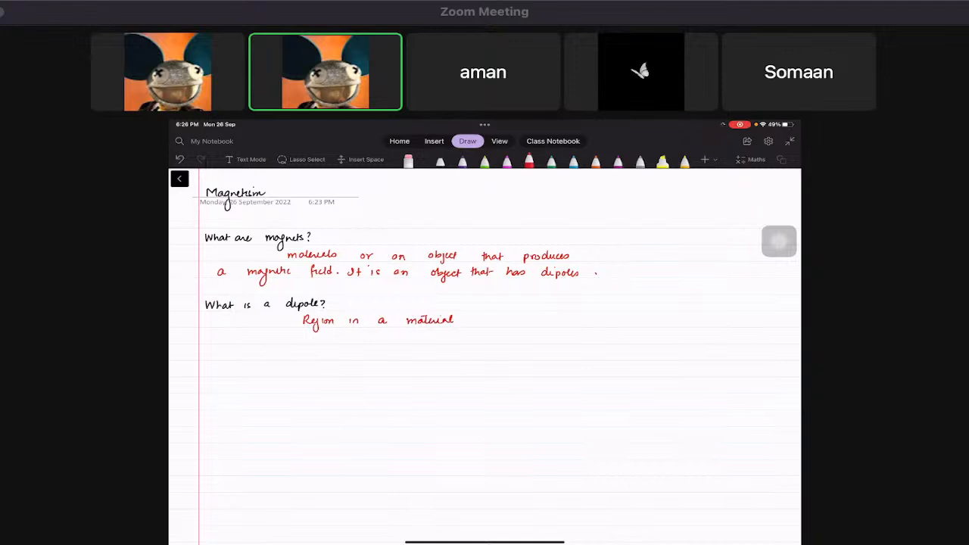
text(that is polarised)
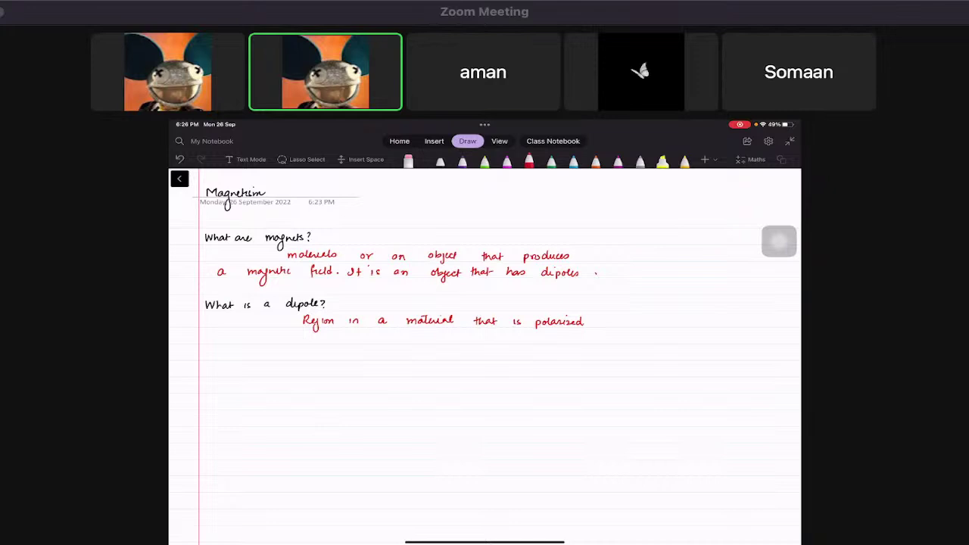
scroll(up, 3)
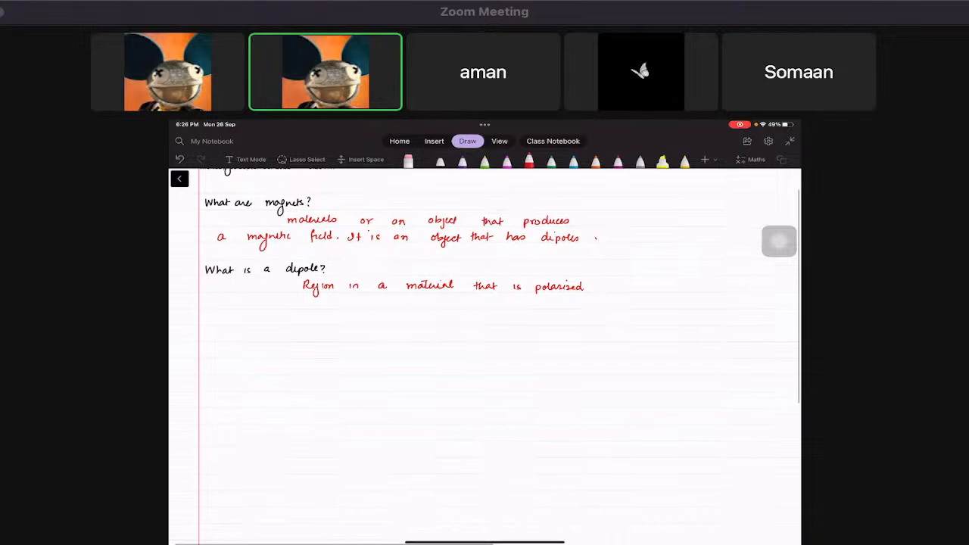
- Sketch a bar magnet hanging from a thread with curved turning arrows at its ends
drag(334, 362, 356, 371)
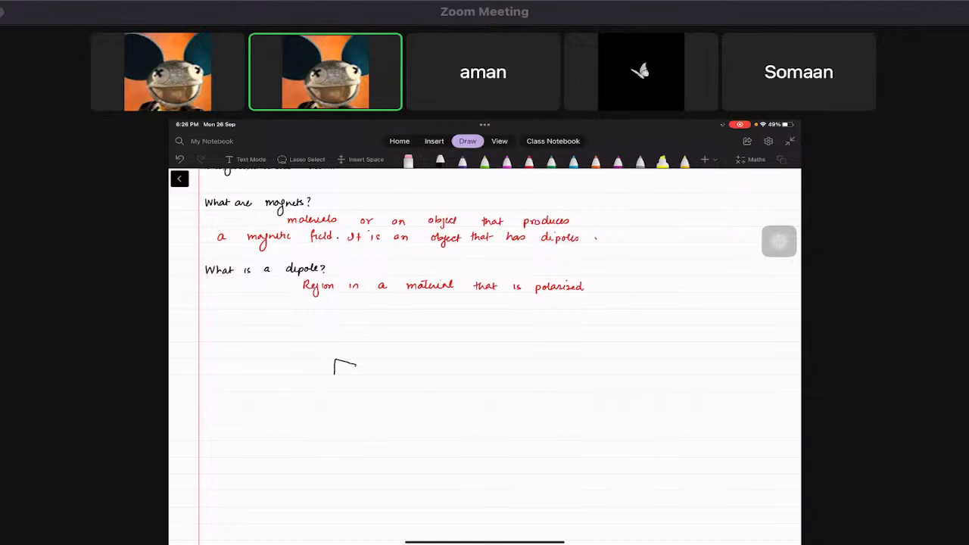
drag(332, 368, 431, 326)
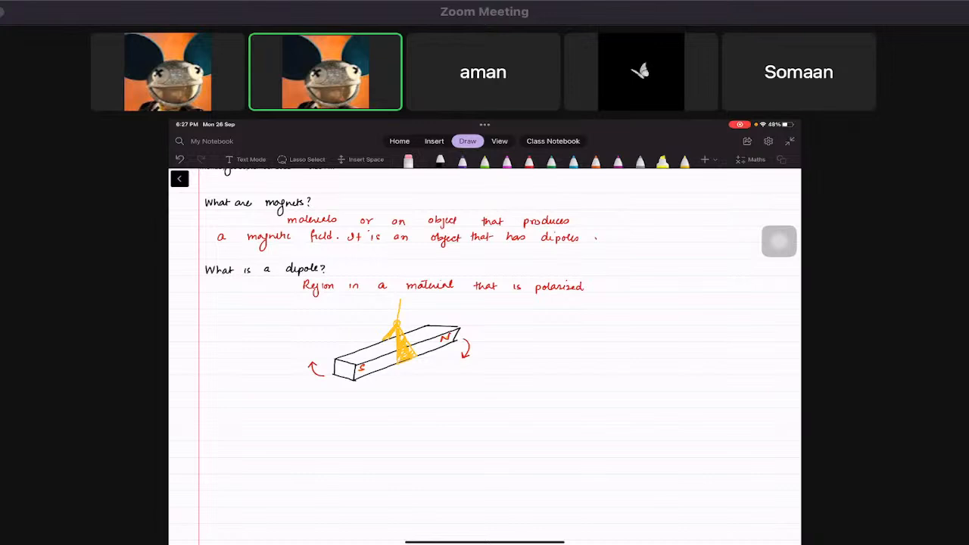
- Write that a magnet suspended freely turns until its North pole aligns with Earth's geographic north
text(A magnet s)
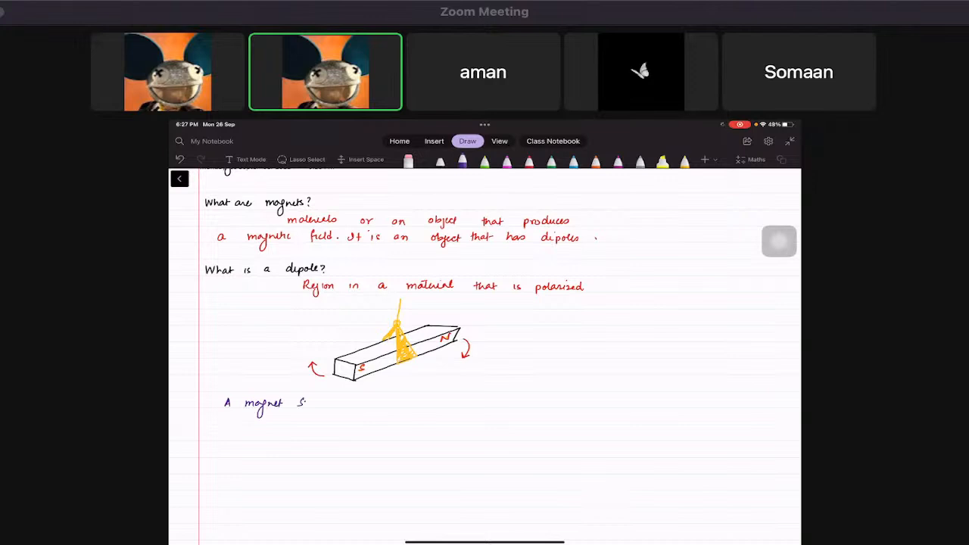
text(suspended fre)
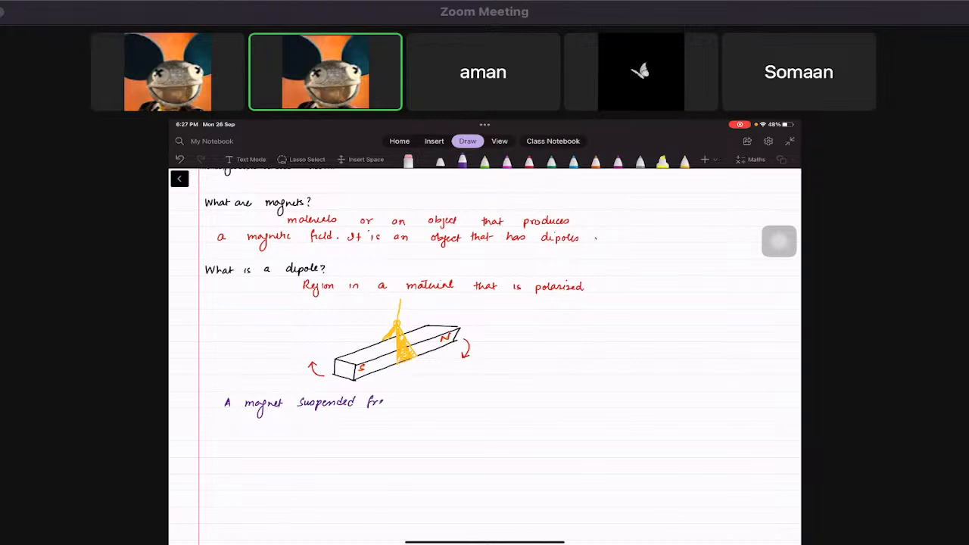
text(freely begins to move and)
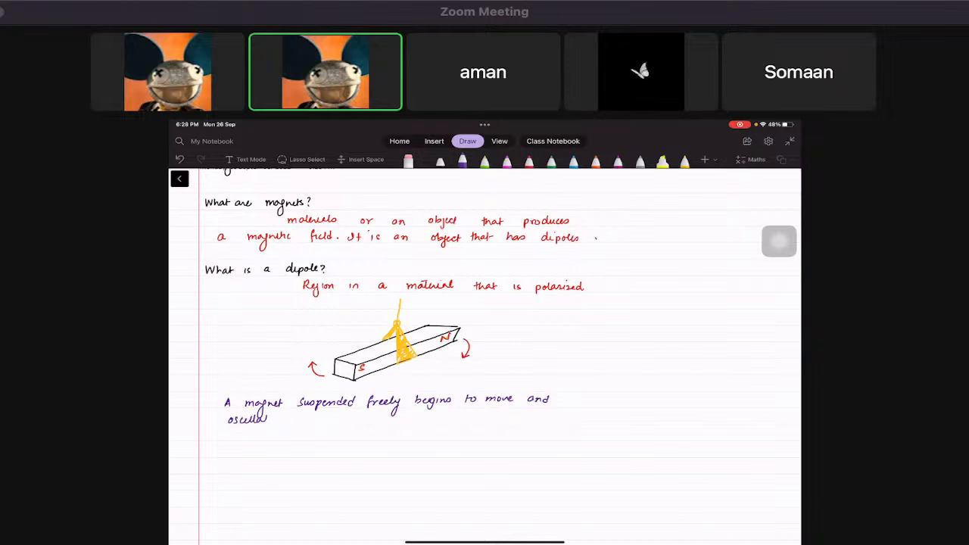
text(. Its North pole gets attracted to)
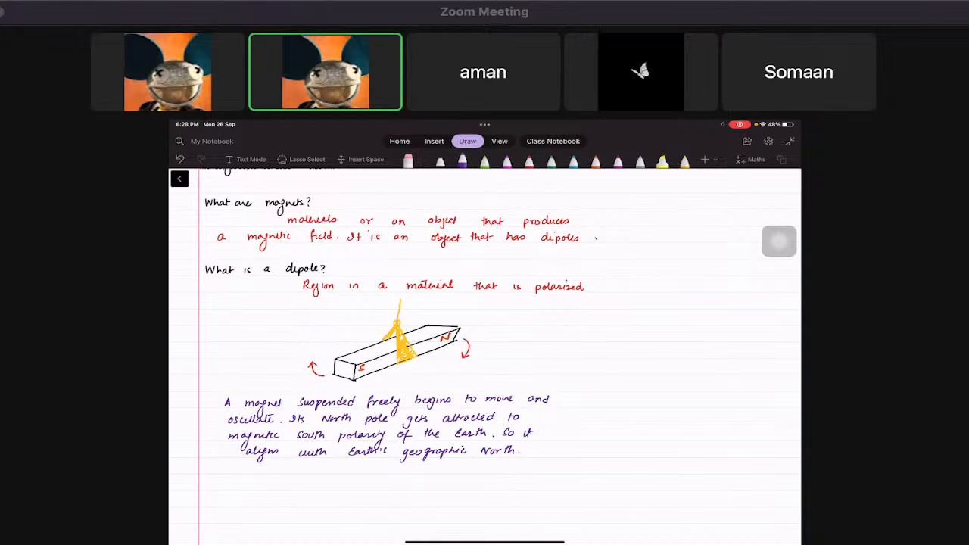
scroll(down, 3)
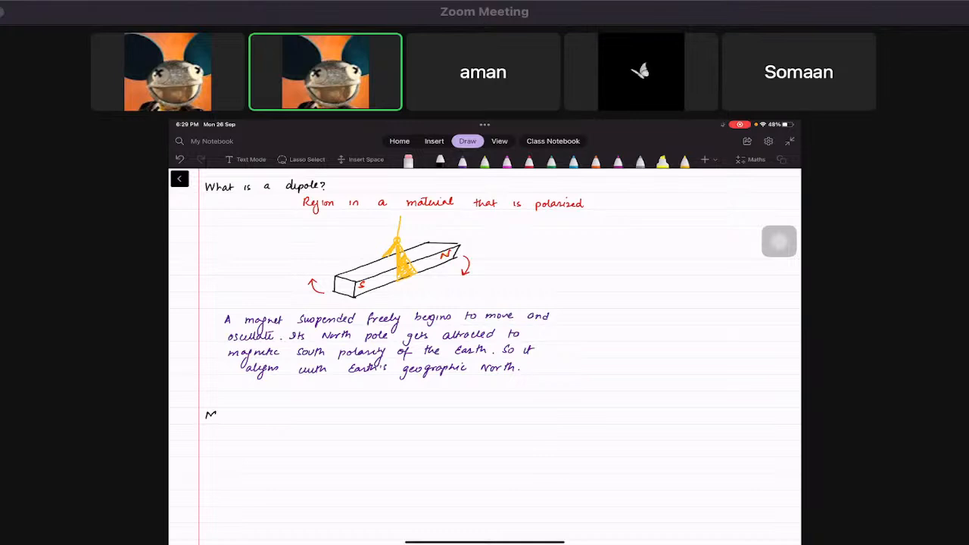
- Write 'Magnetic field:-' defined as a region where a magnetic pole experiences a force
text(Magnetic field:-)
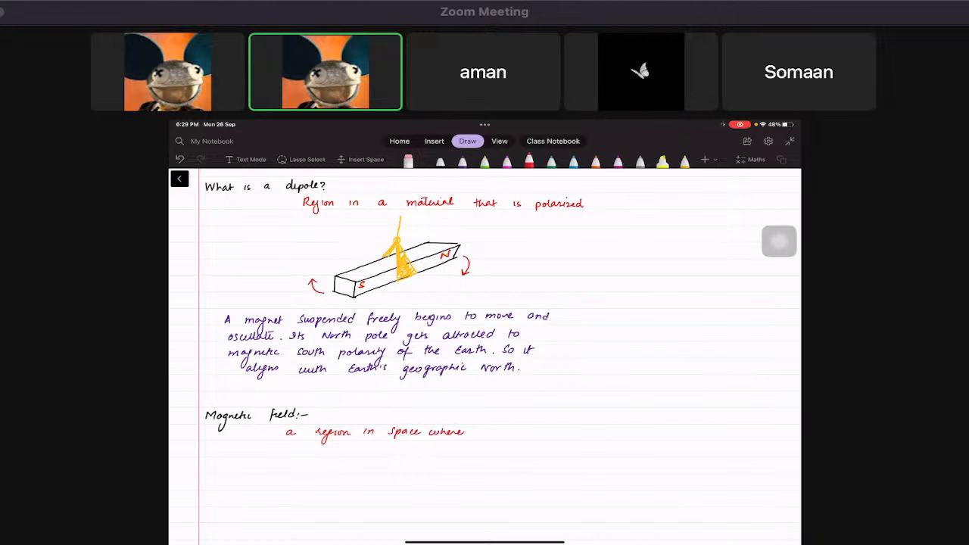
text(a magnetic)
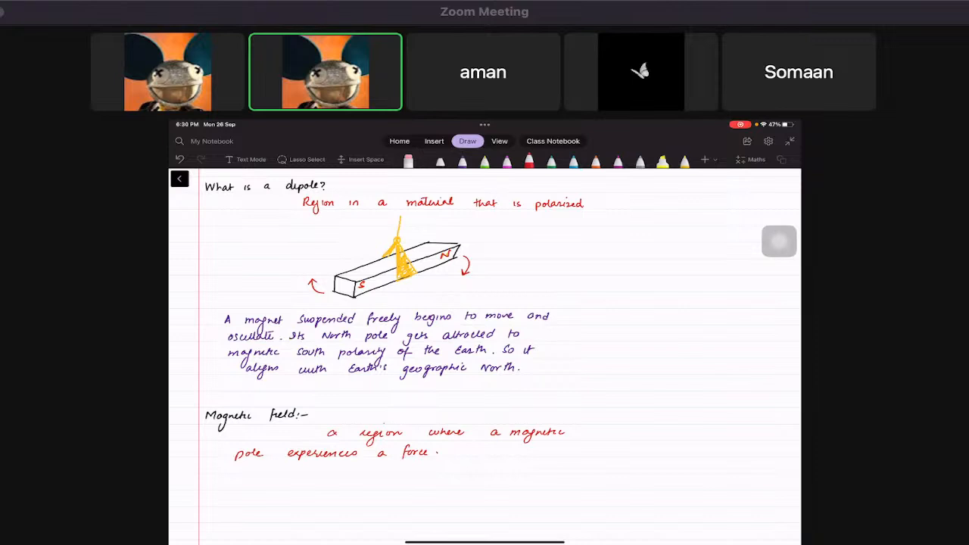
- Write 'Magnetic field strength [Magnetic flux density]:-' measured in Tesla (T), symbol B
scroll(down, 3)
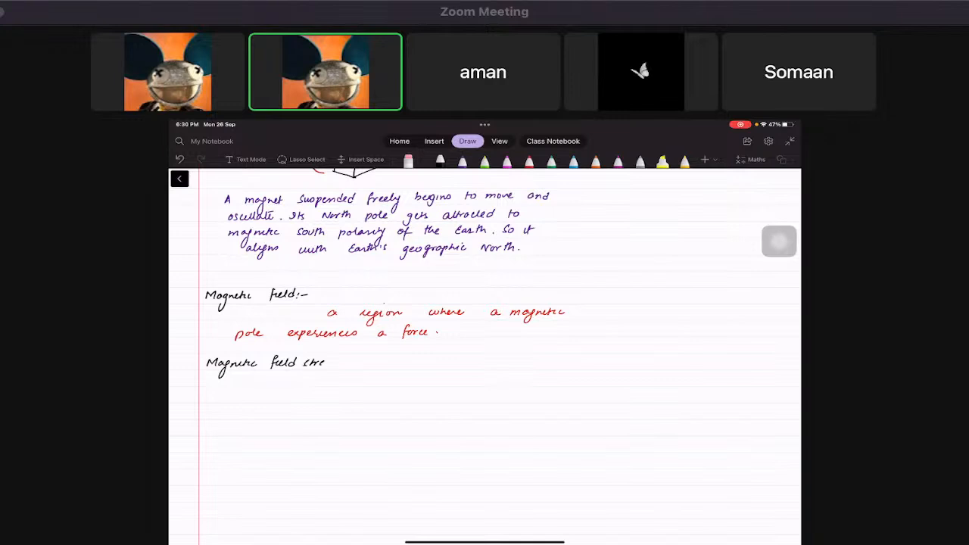
text(strength [ Magnetic flux density]:-)
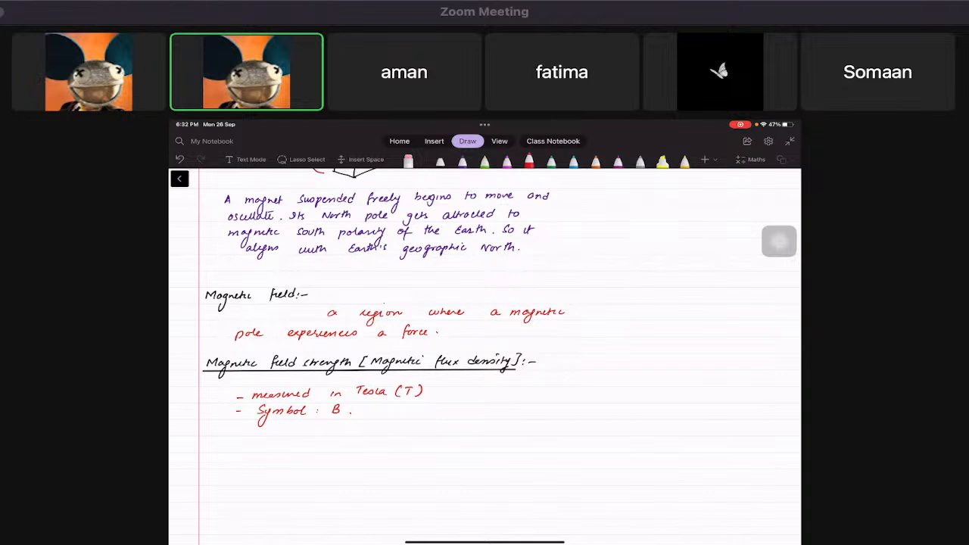
- Explain Earth's field: molten core of ions spins, current flows, although the field is very weak
scroll(up, 3)
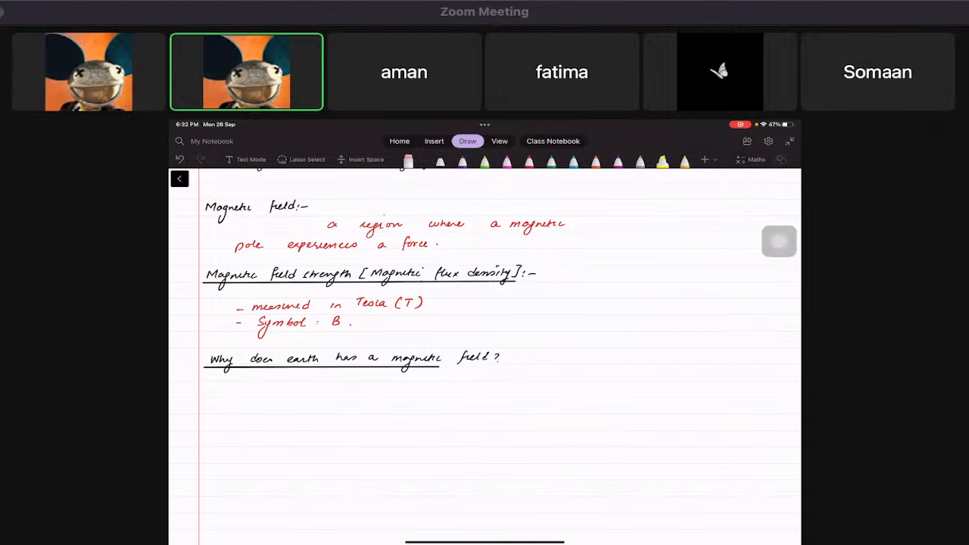
scroll(up, 3)
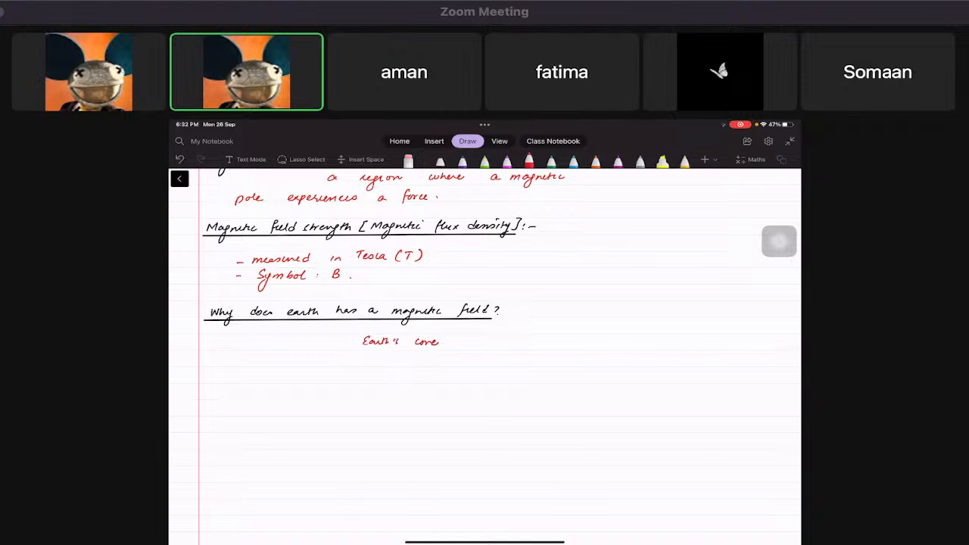
text(is made up of)
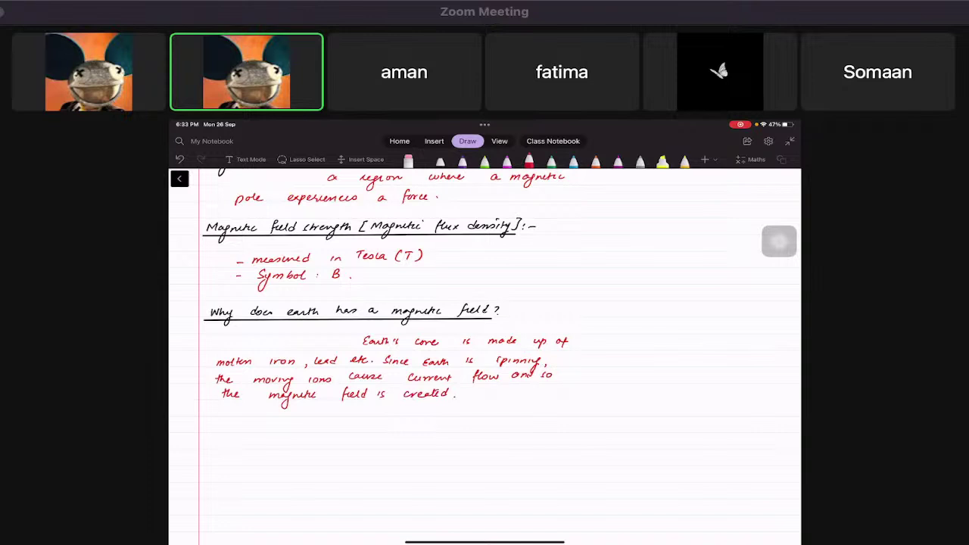
text(Although the)
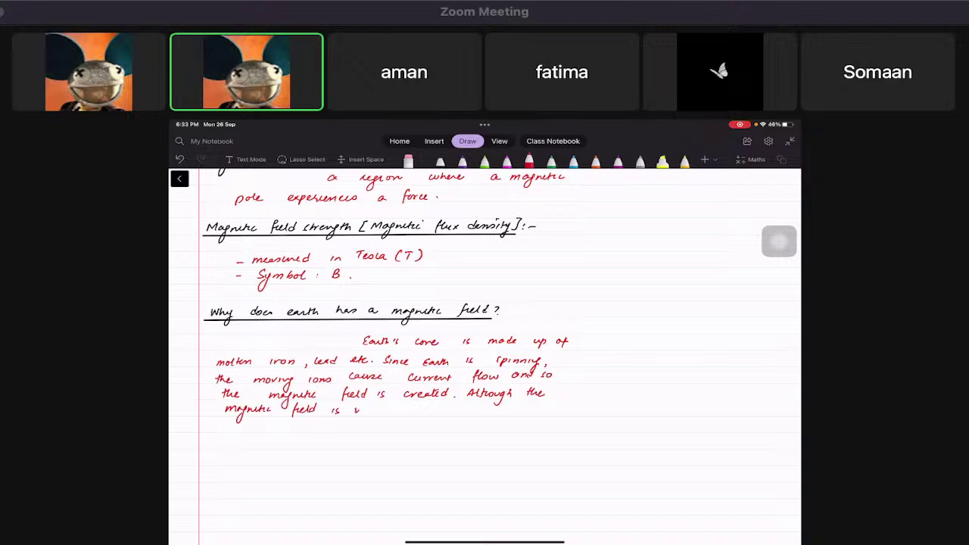
text(very weak as very small)
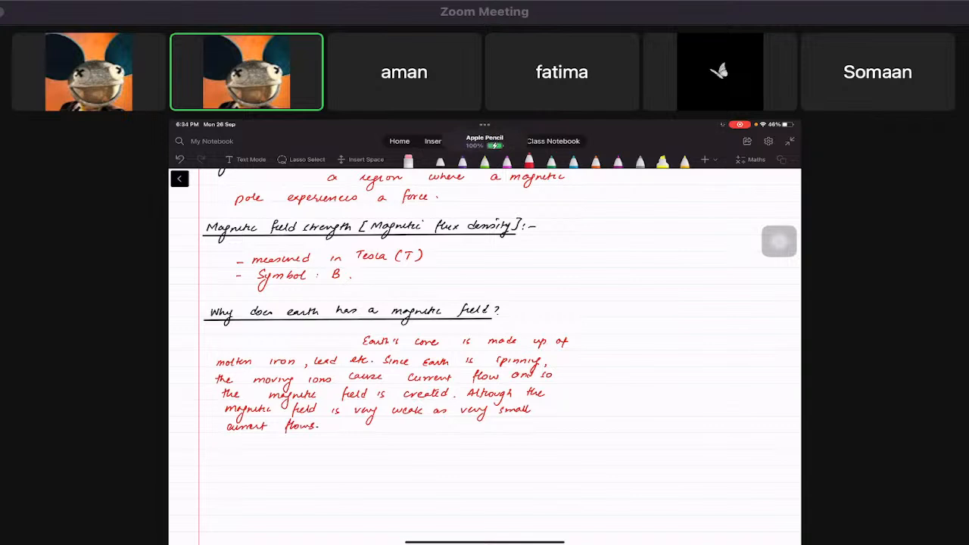
- Lasso-select the yellow sketch above the bar magnet in the dipole diagram
click(466, 141)
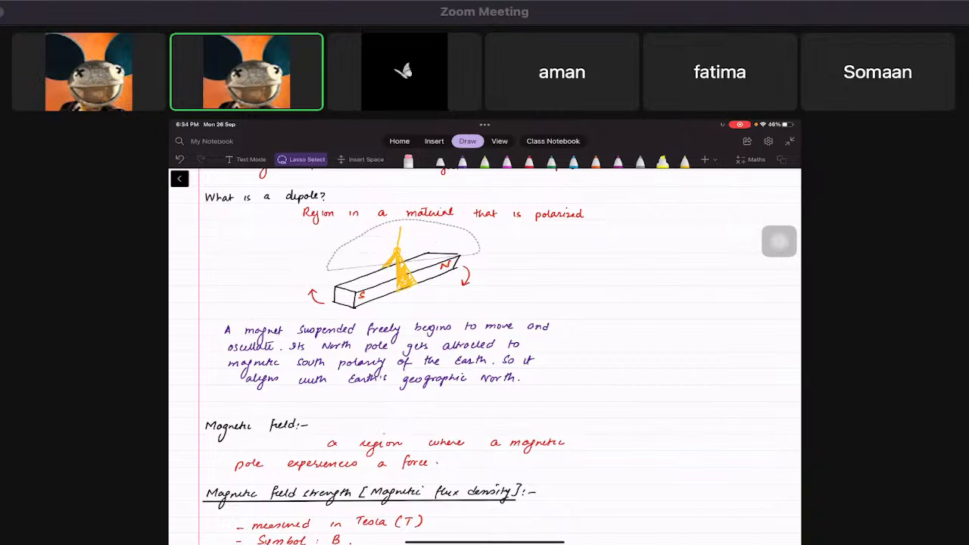
- Start a new heading 'Ferro - magnetic materials:-' below the Earth's field explanation
scroll(down, 3)
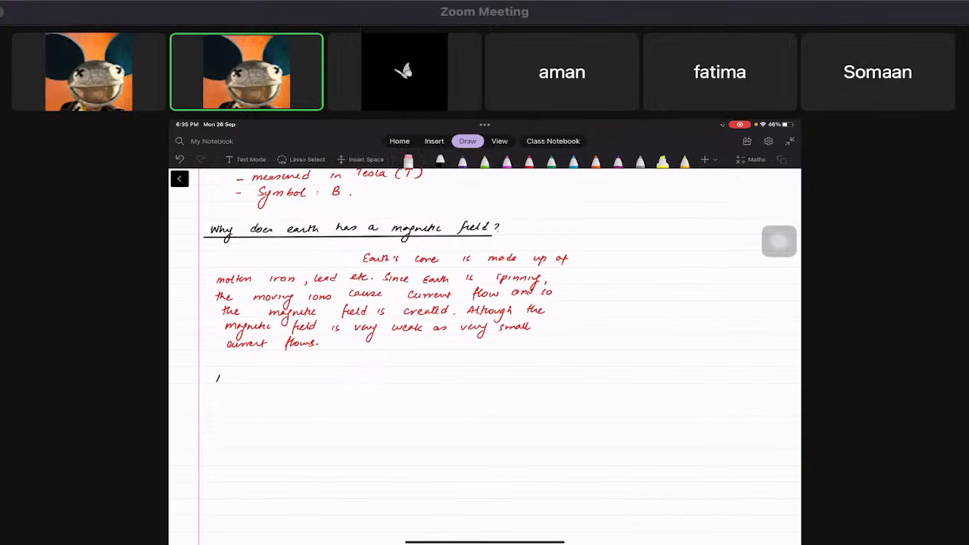
text(Ferro - magnetic)
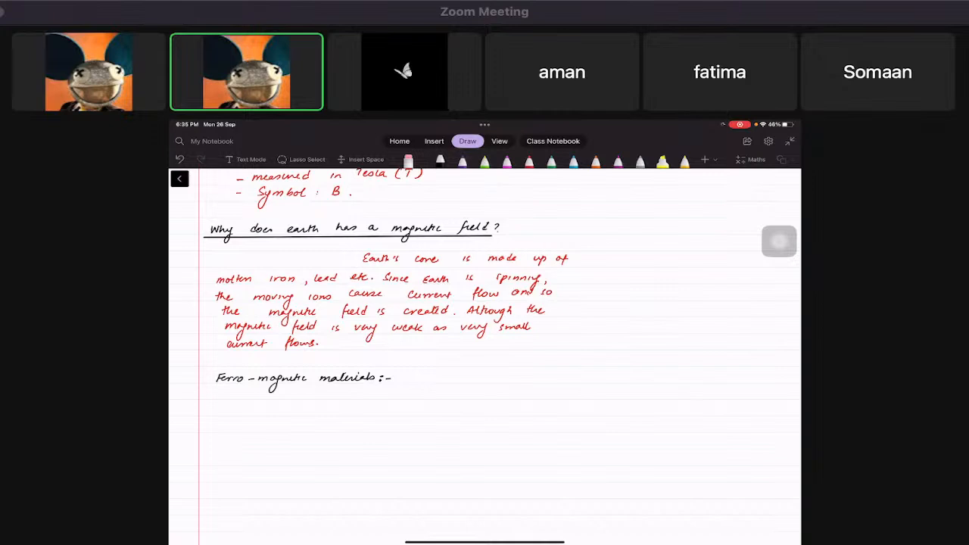
- Note that materials like iron and nickel can easily be magnetised
scroll(up, 3)
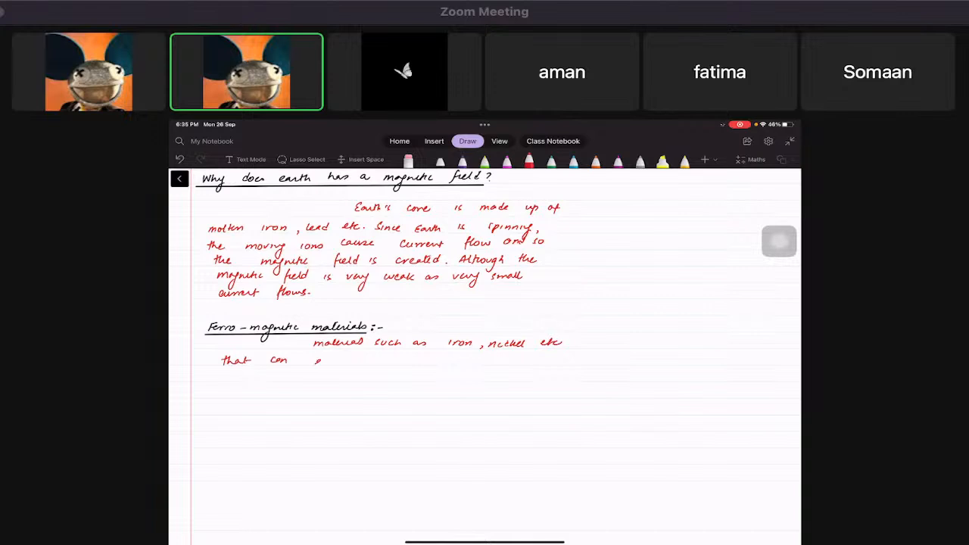
text(easily be magnetised.)
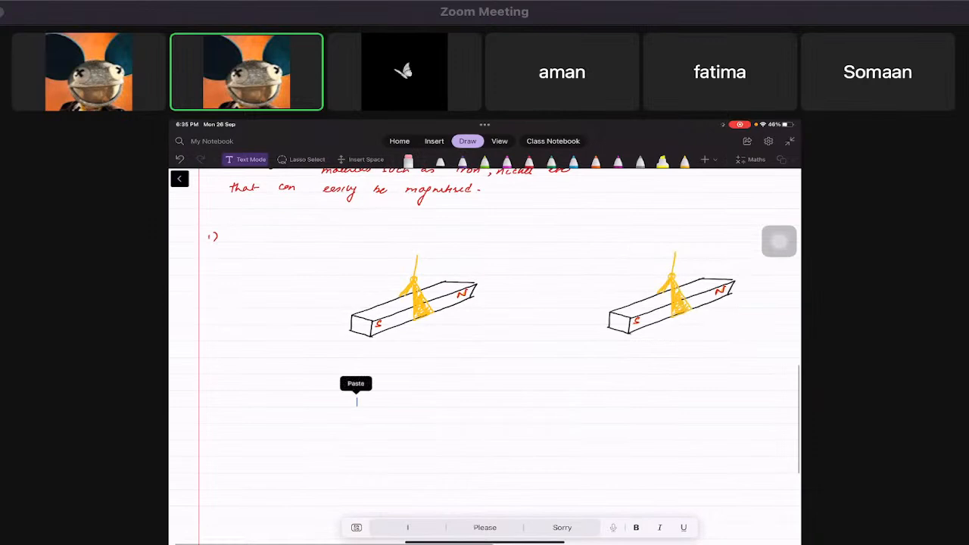
- Paste another copy of the suspended bar-magnet sketch into the rows below the definition
click(356, 384)
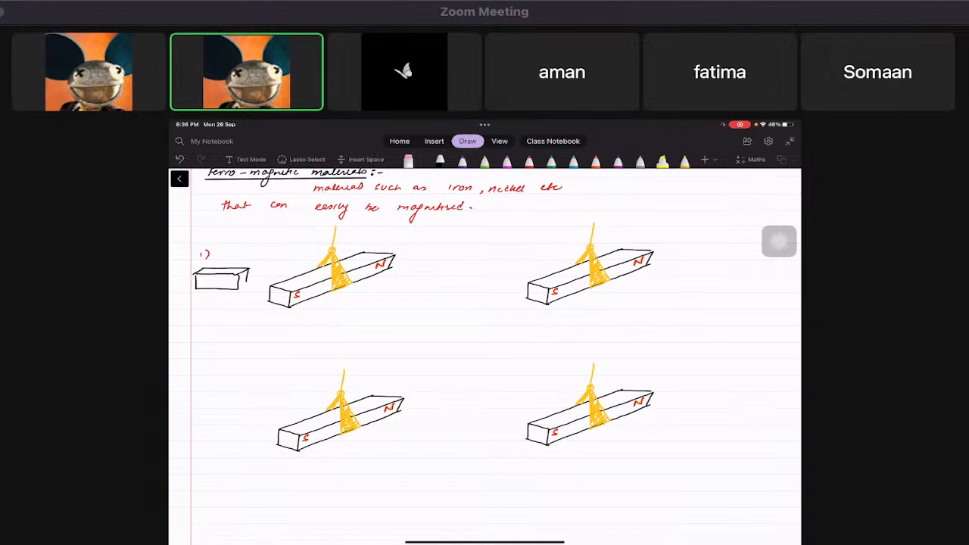
- Label a block beside a magnet diagram as 'cobalt'
text(cobalt)
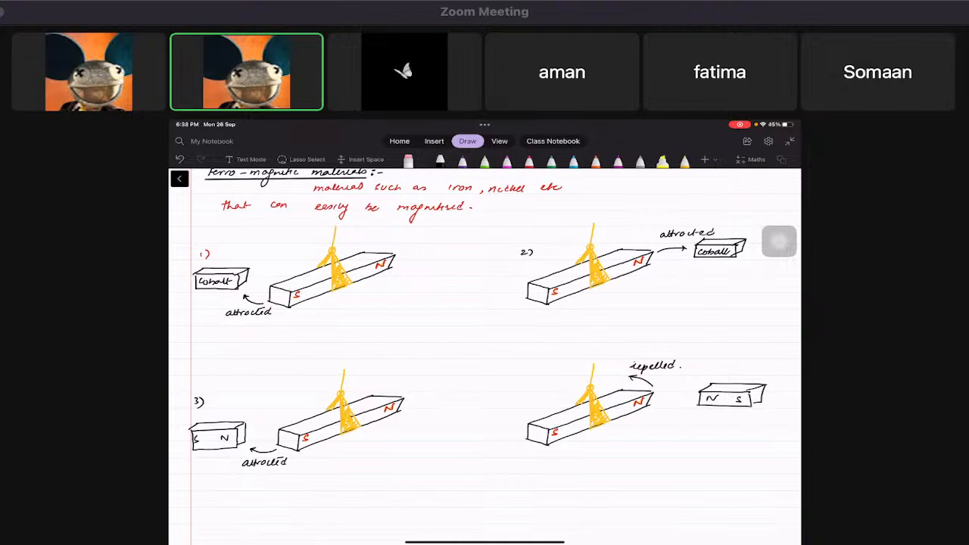
- Write the 'material :-' headings and note soft materials as temporary, easily magnetised and demagnetised
scroll(down, 3)
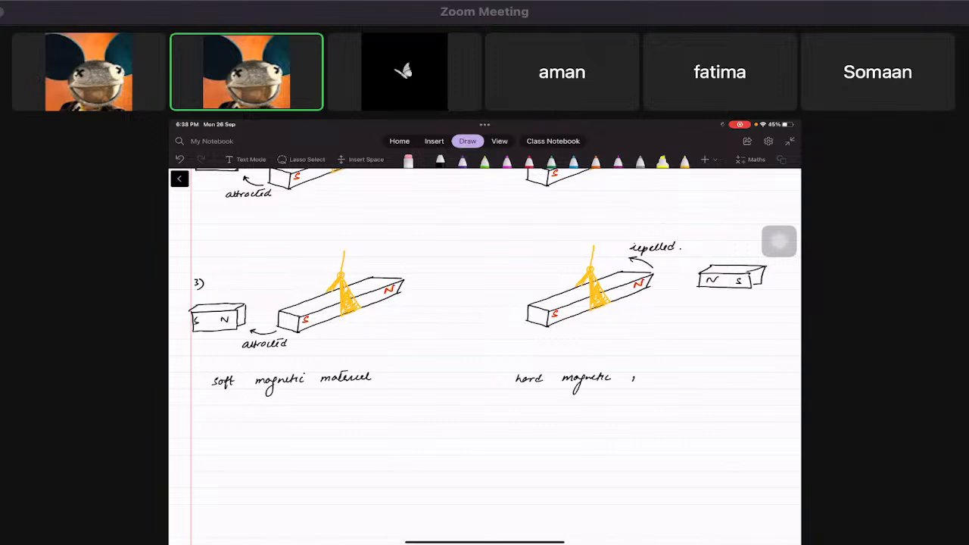
text(material :-)
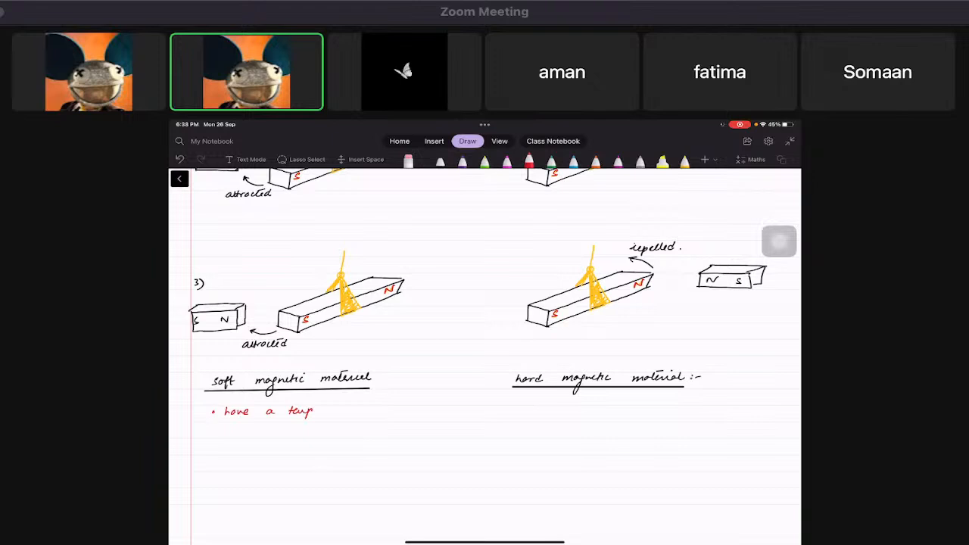
text(temporary nature)
text(• Easily )
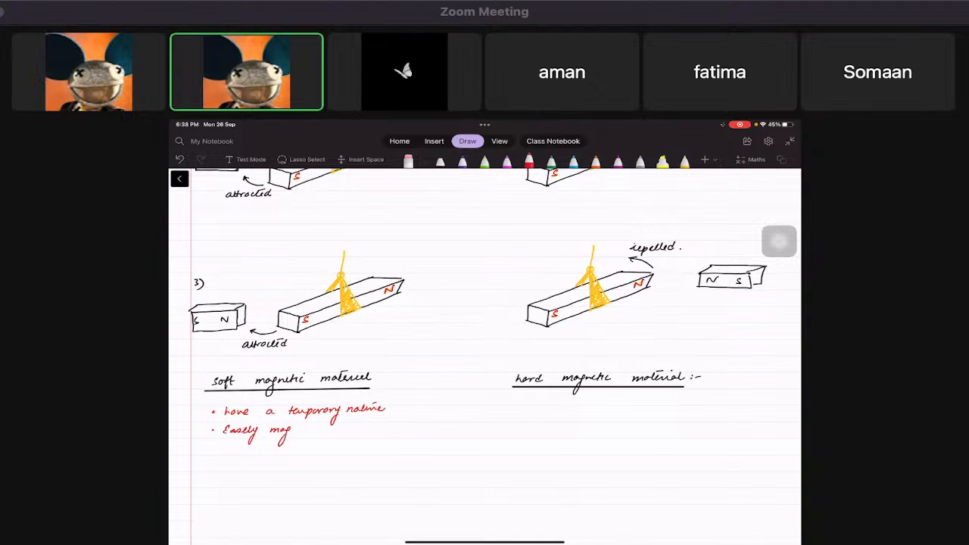
text(magnetised and demagnetised)
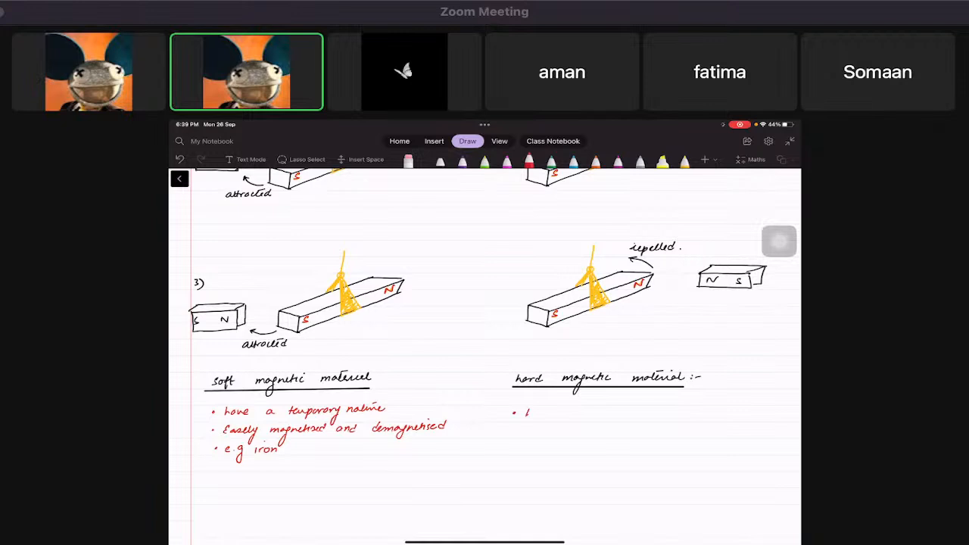
- Note hard materials have a permanent nature, not easily demagnetised, e.g. steel
text(have a  permanent nature)
text(Cannot be easily magnetised or )
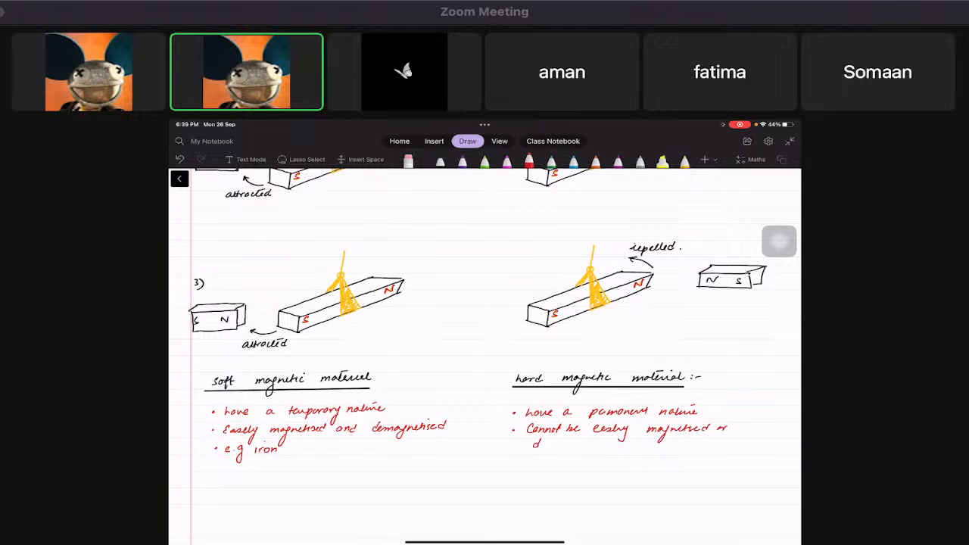
text(demagnetised)
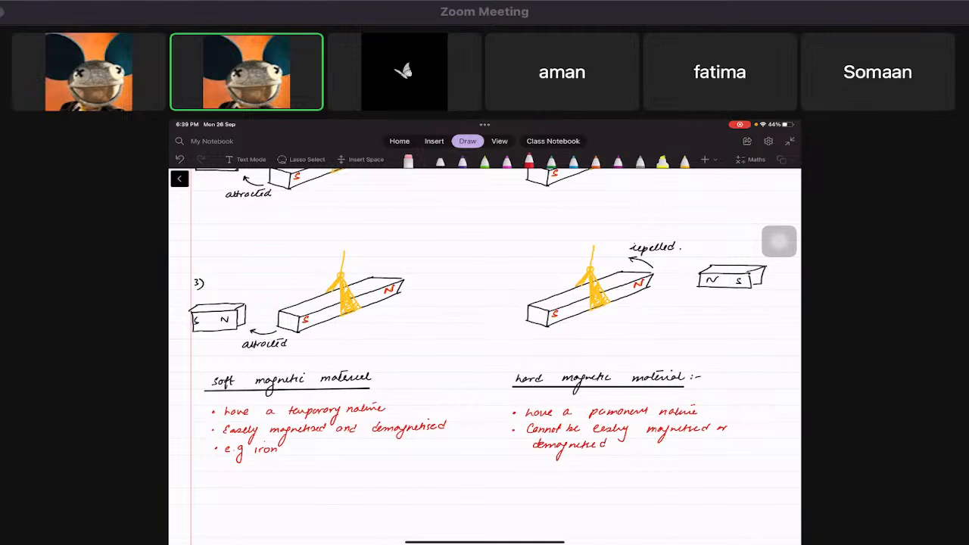
text(e.g steel)
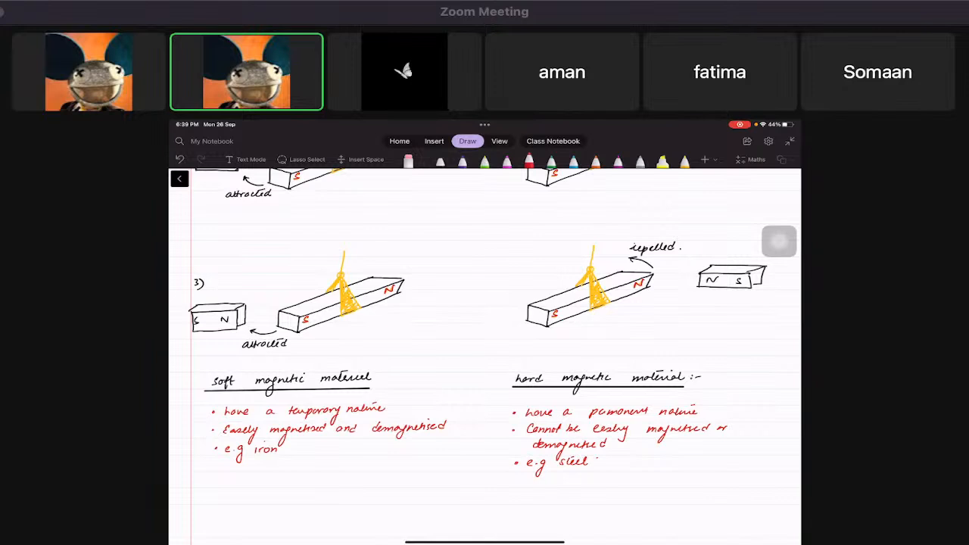
scroll(up, 3)
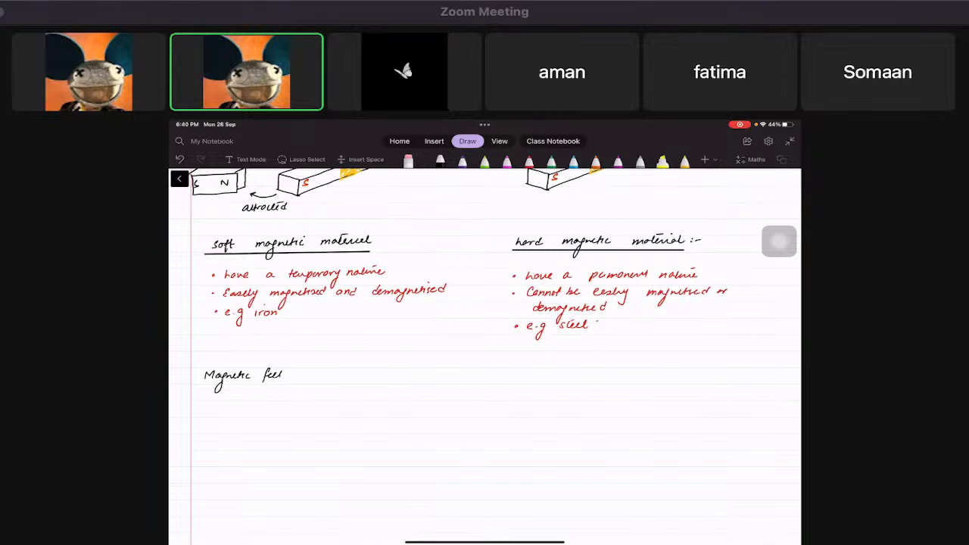
- Finish the heading with 'lines :-' to read 'Magnetic field lines :-'
text(lines :-)
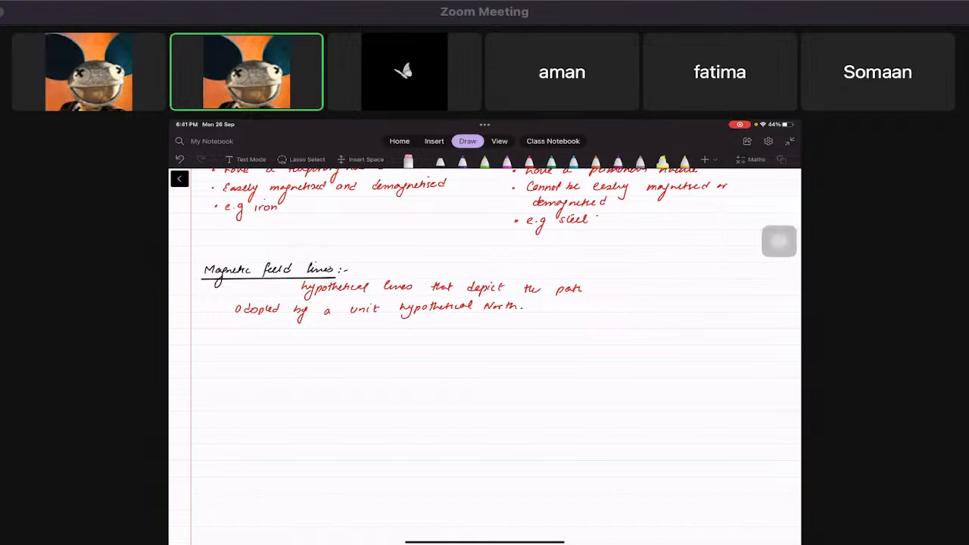
- Draw rectangular bar-magnet outlines, lasso-select the pair and copy them into further pairs
click(781, 159)
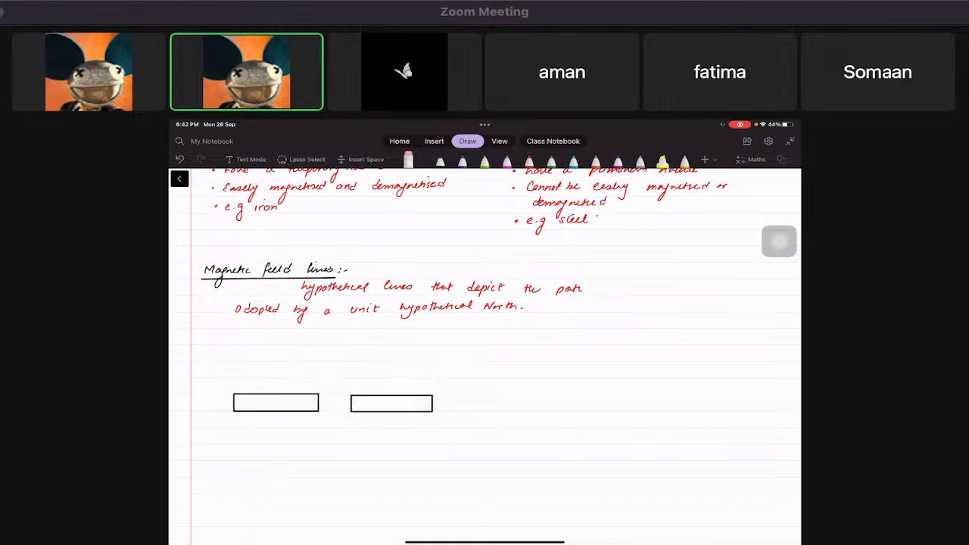
click(303, 159)
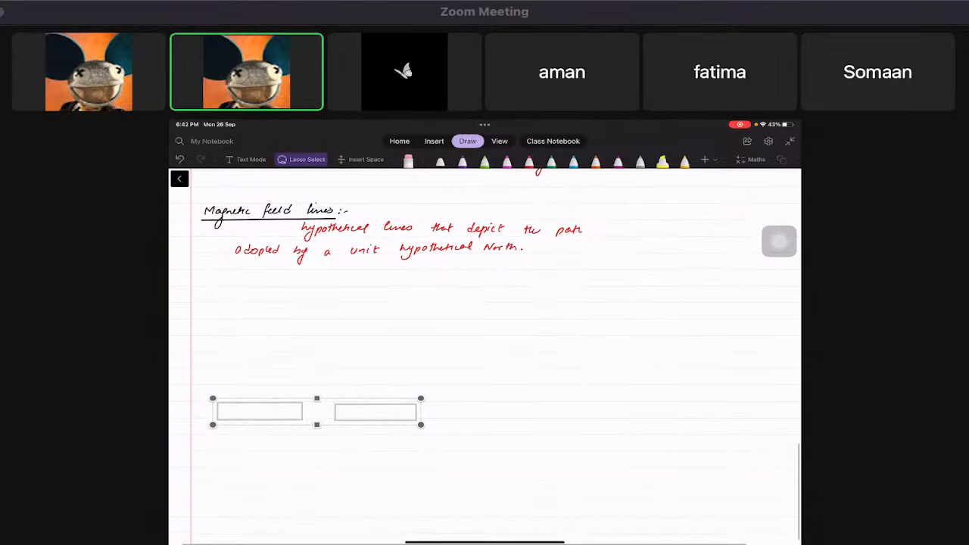
drag(317, 412, 634, 412)
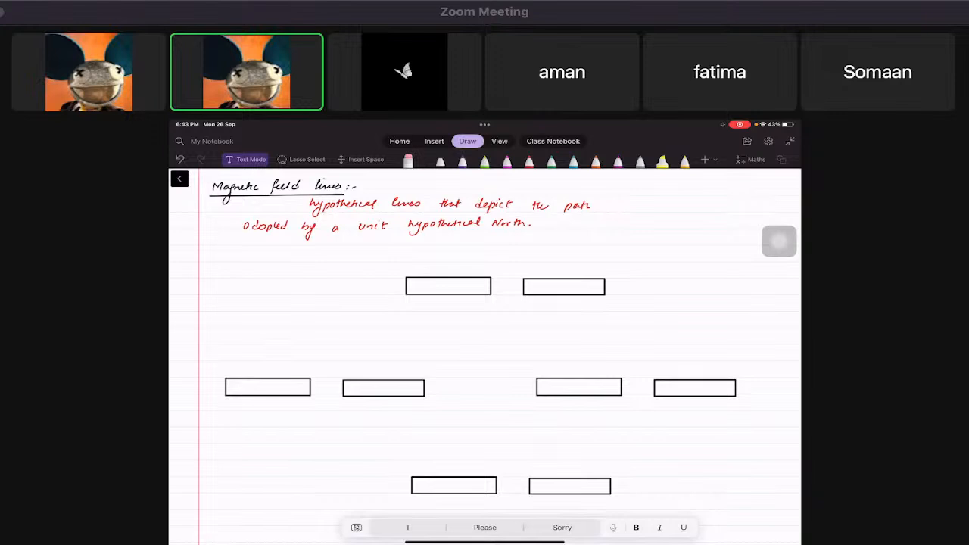
click(273, 347)
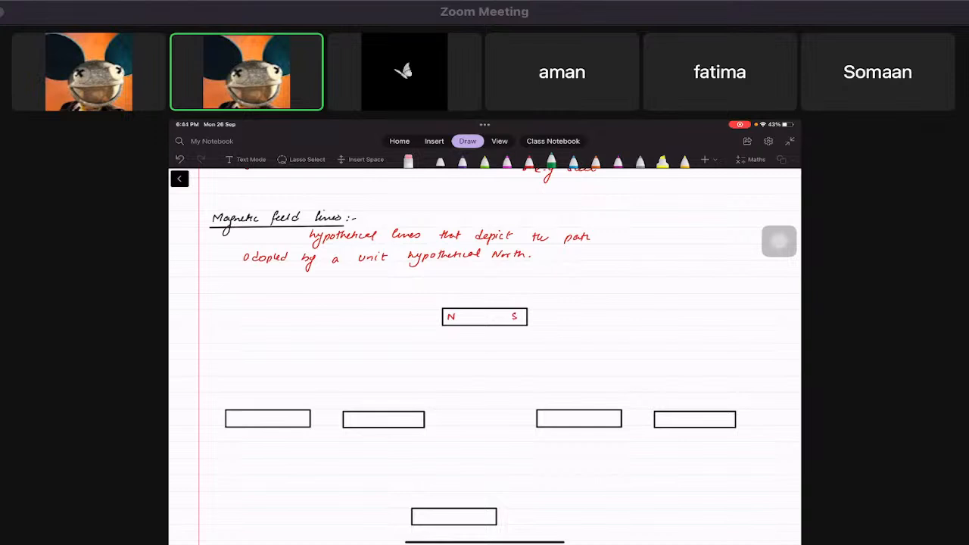
- Draw green field lines arcing above and curving below the labelled N–S magnet
drag(436, 314, 533, 311)
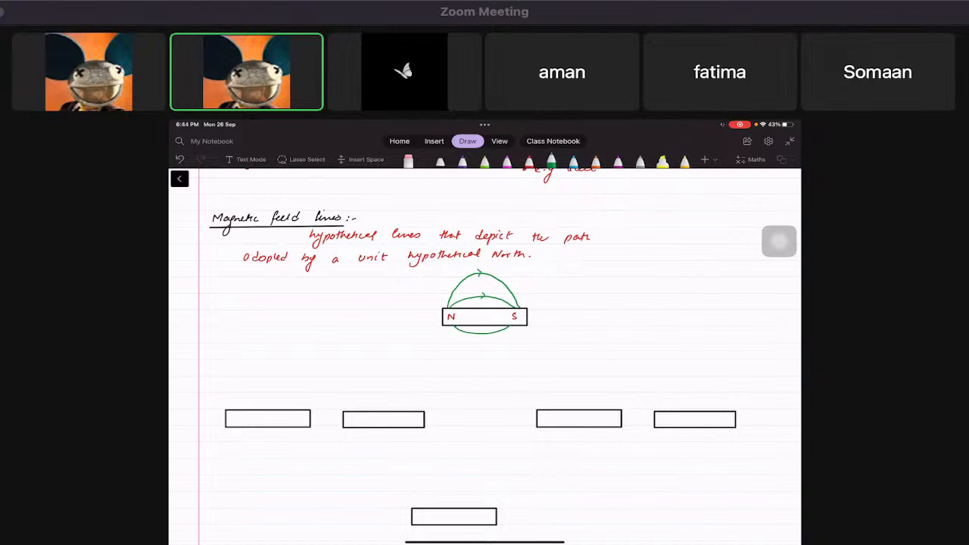
drag(452, 331, 497, 348)
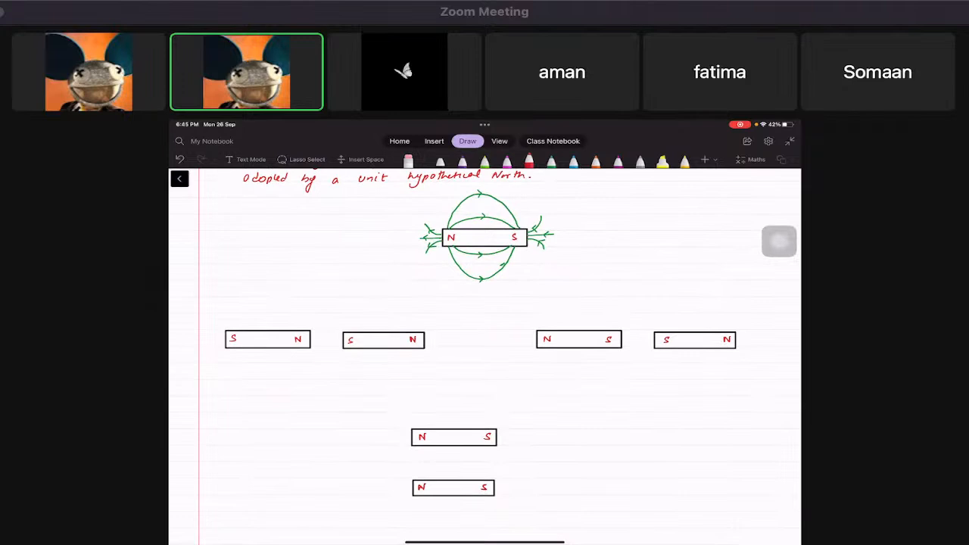
- Add arrowheads to the green field lines around the magnet pairs
drag(310, 339, 341, 339)
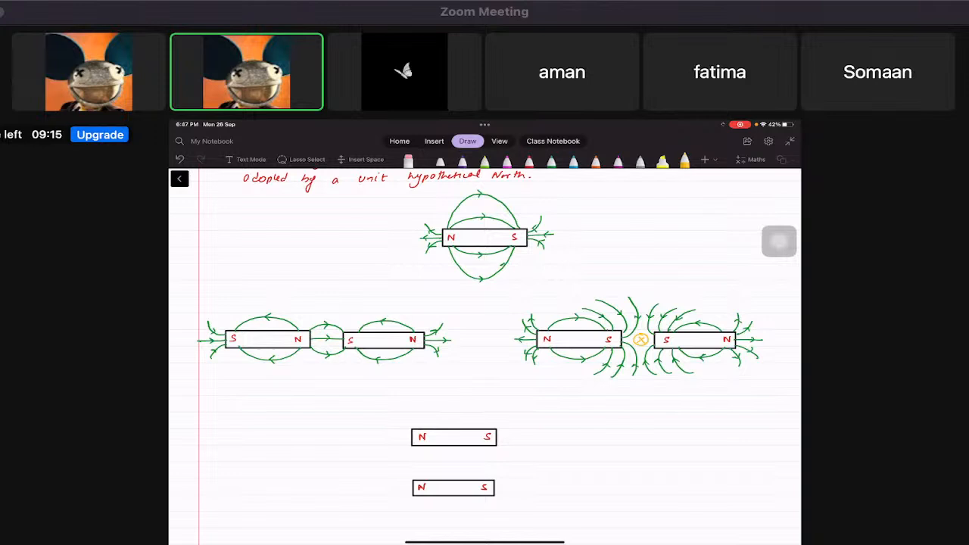
- Draw field lines around the parallel magnets and begin the note 'Null point wh'
scroll(up, 3)
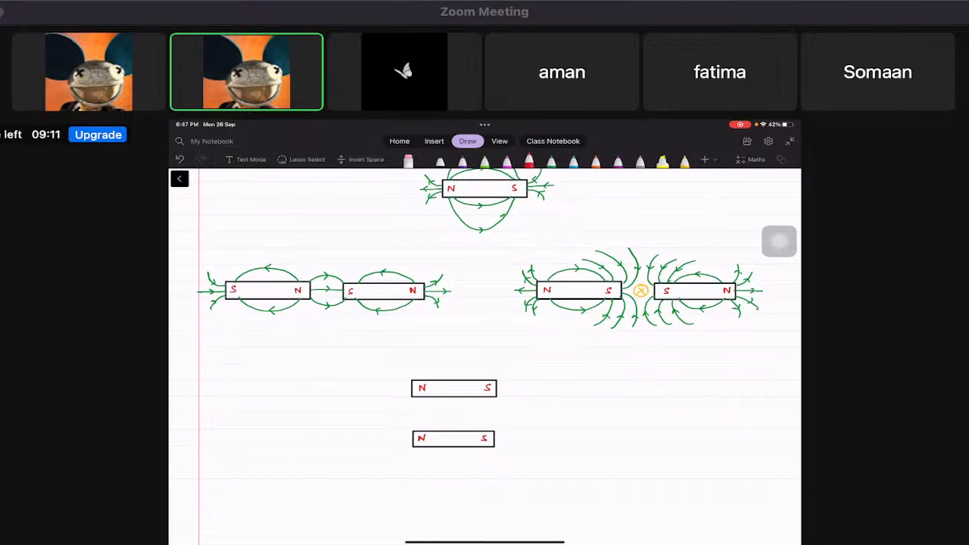
drag(416, 379, 467, 368)
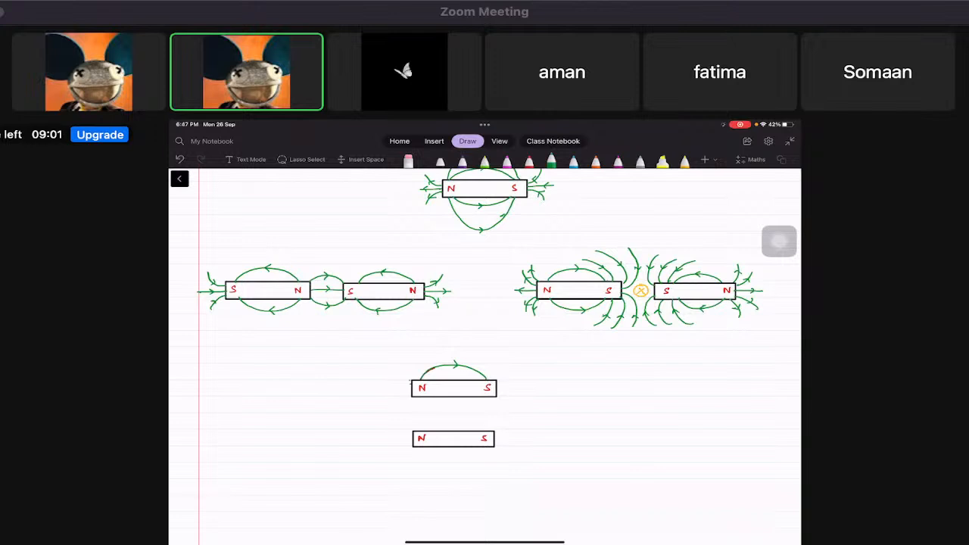
drag(408, 378, 367, 394)
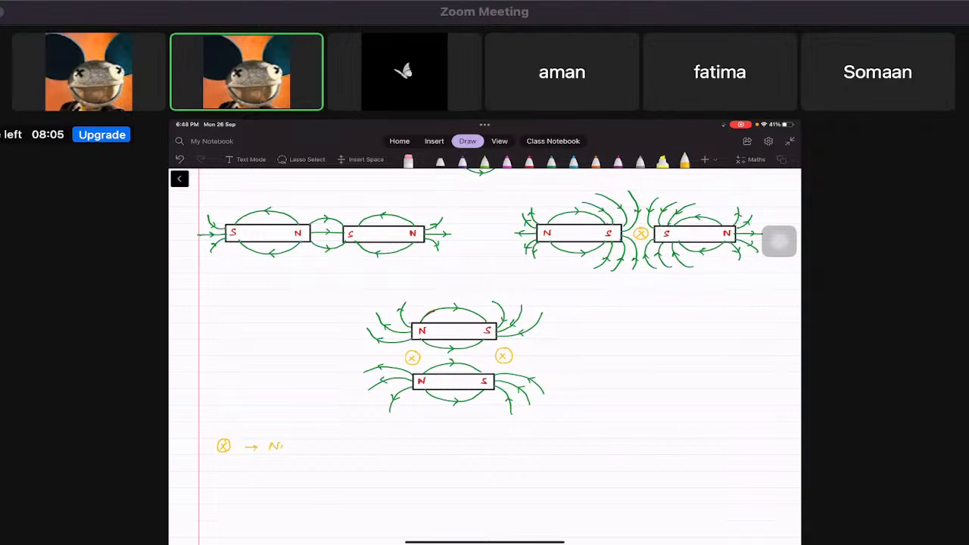
text(Null point wh)
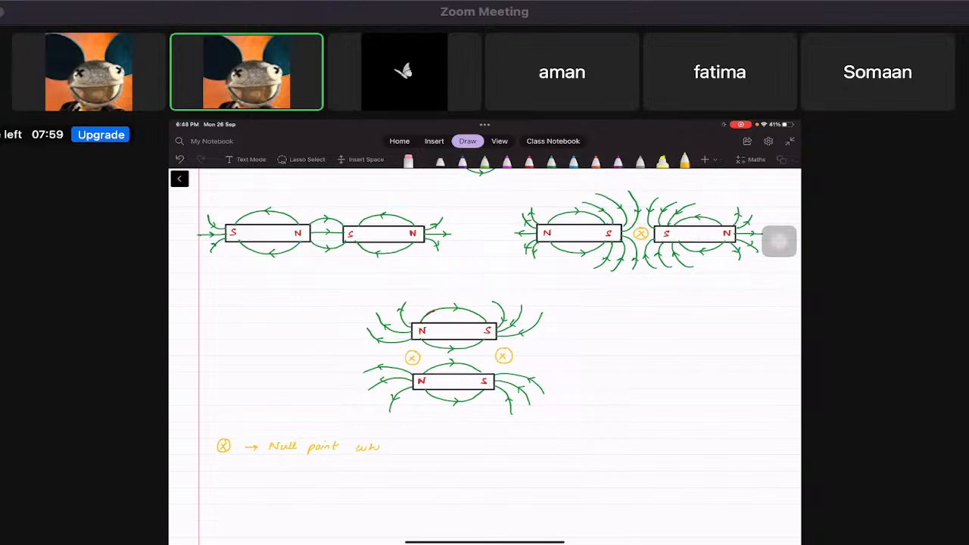
- Continue the definition with 'where no magnetic fo' (no magnetic force acts)
text(where no magnetic force acts and)
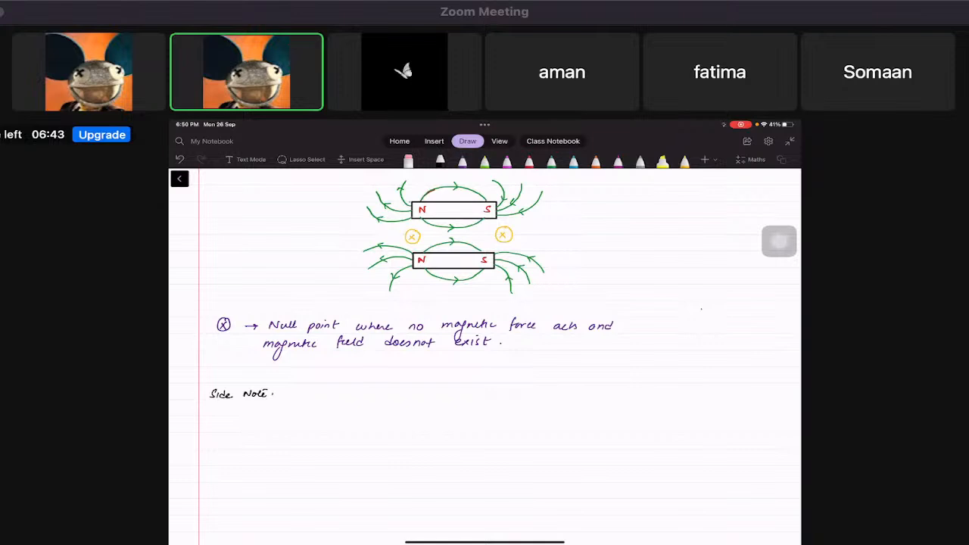
- Sketch a bar magnet labelled N and S with red parallel internal field lines running south to north, and the note beneath
click(781, 159)
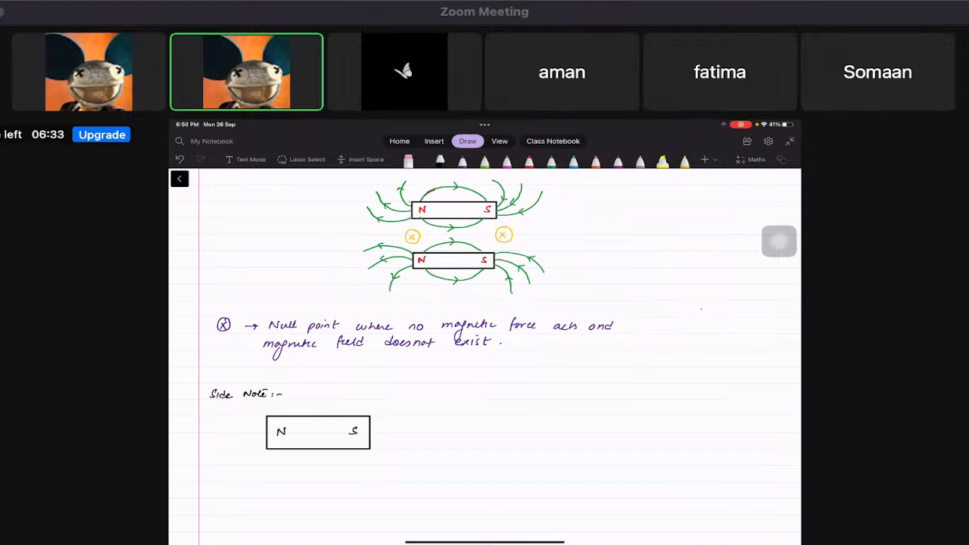
drag(311, 424, 346, 424)
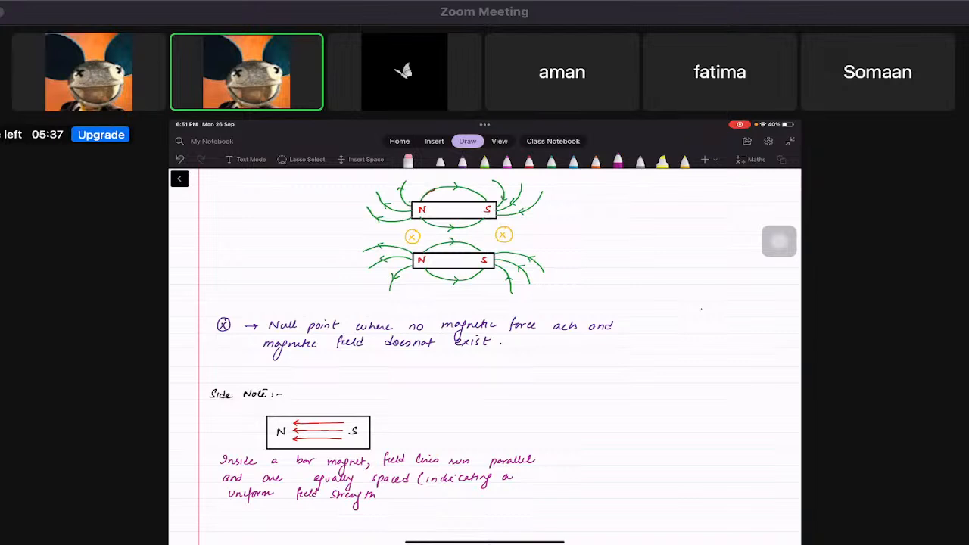
text(inside) - They run)
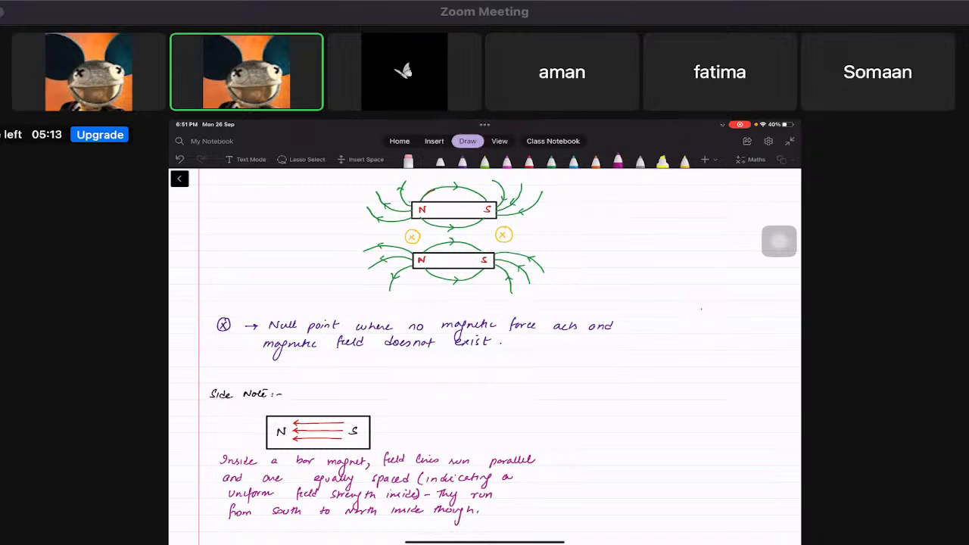
click(405, 73)
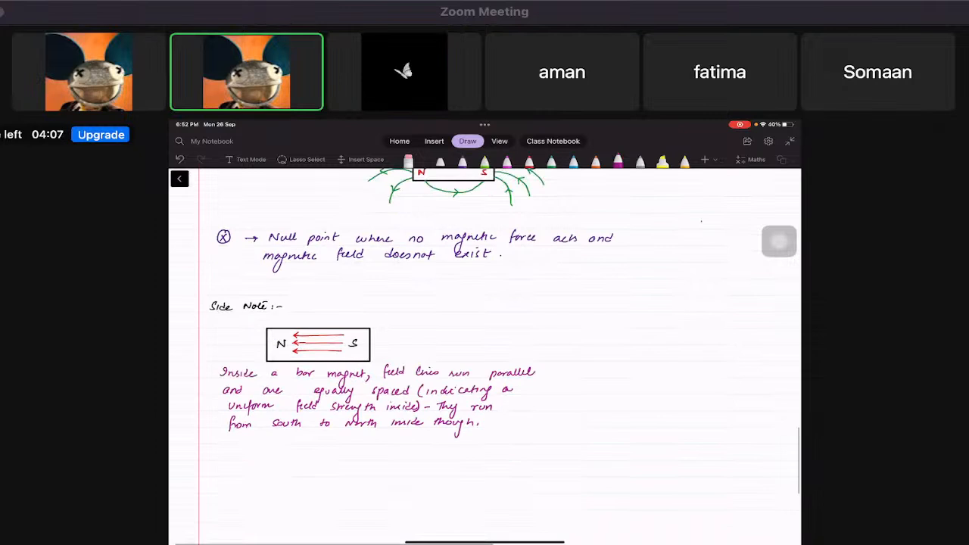
- Handwrite and underline the heading 'Maxwell's Field strength Experiment:-' below the side note
scroll(up, 3)
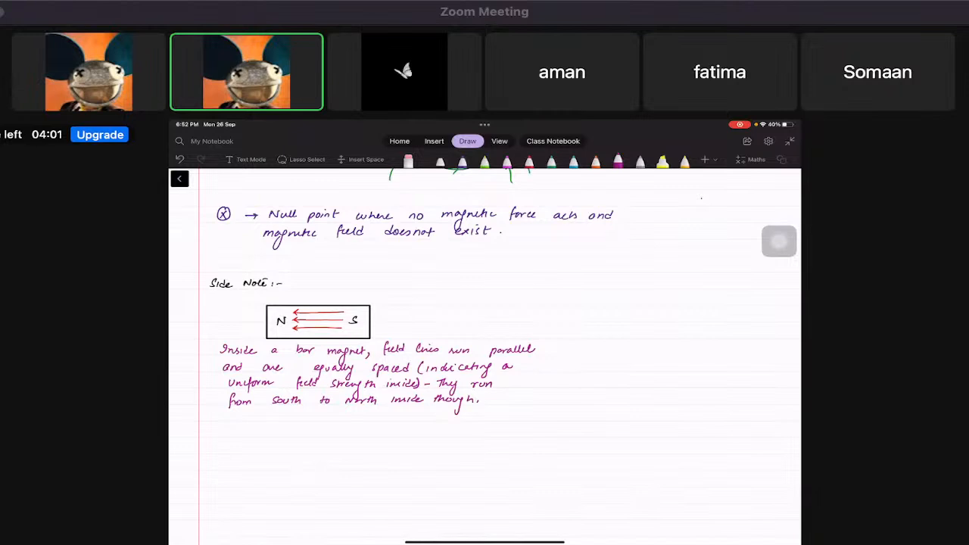
scroll(up, 3)
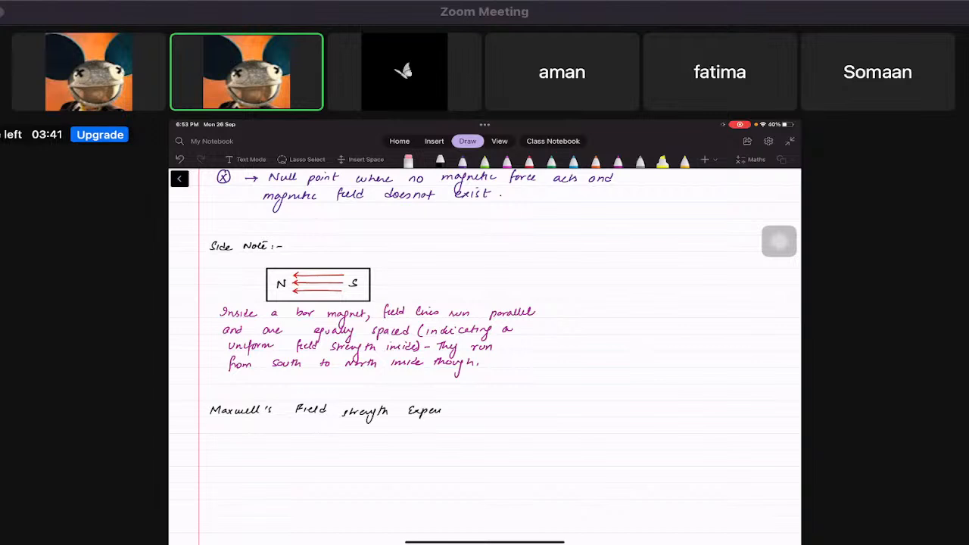
click(782, 159)
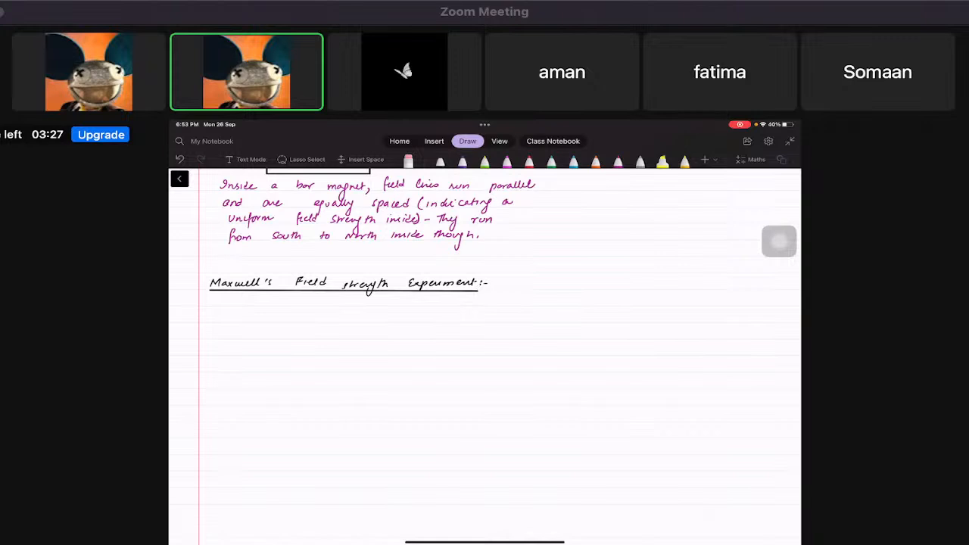
- Draw a vertical wire with current I, concentric red field circles, a green radius r (m) arrow, and label 'B'
drag(518, 467, 518, 306)
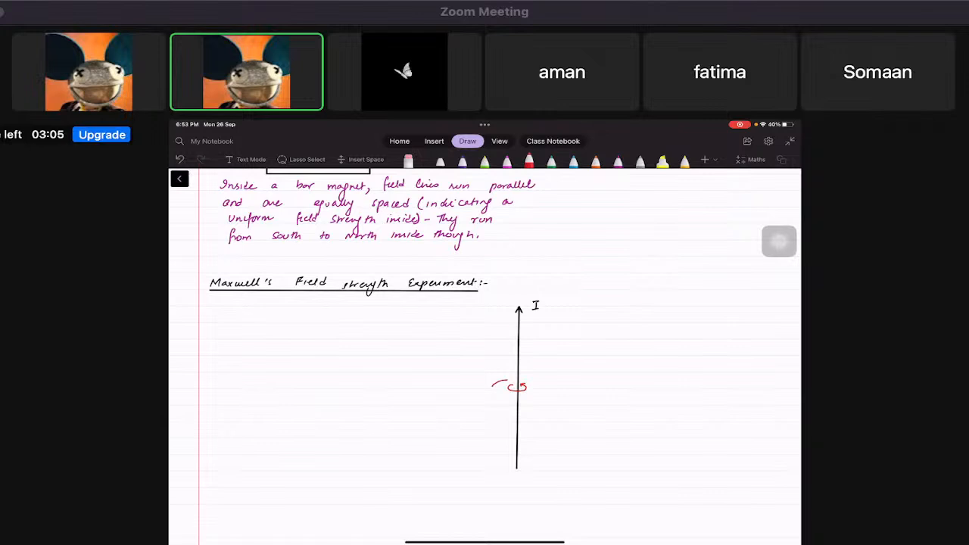
drag(500, 391, 534, 381)
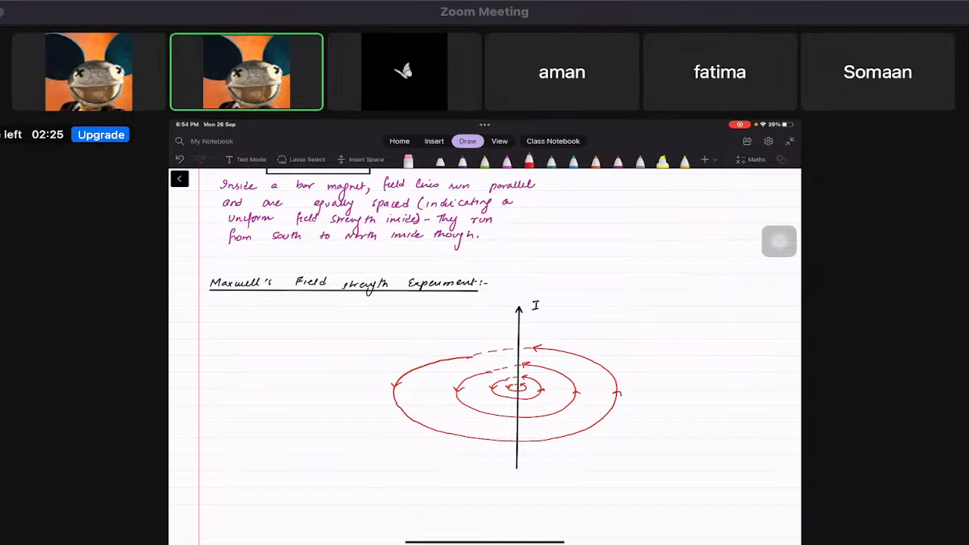
click(781, 159)
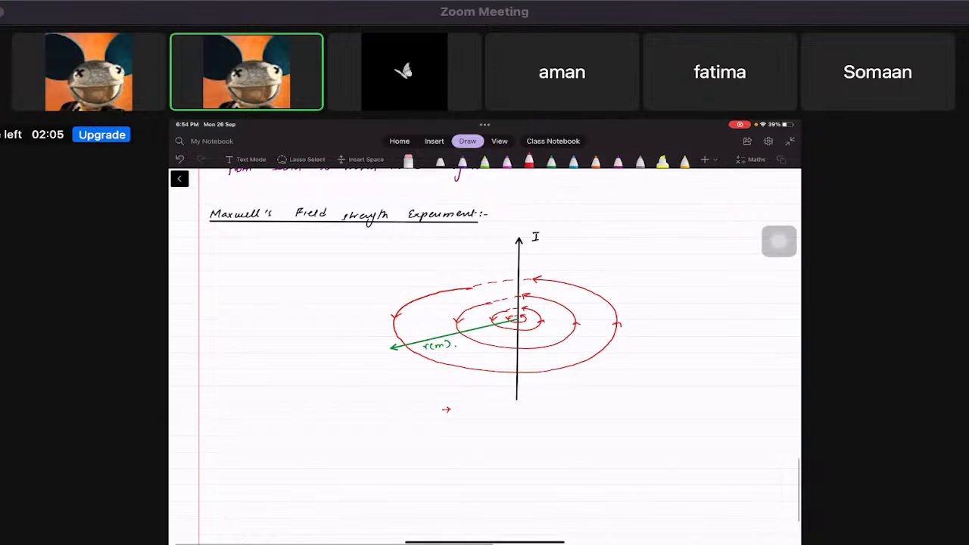
text(B)
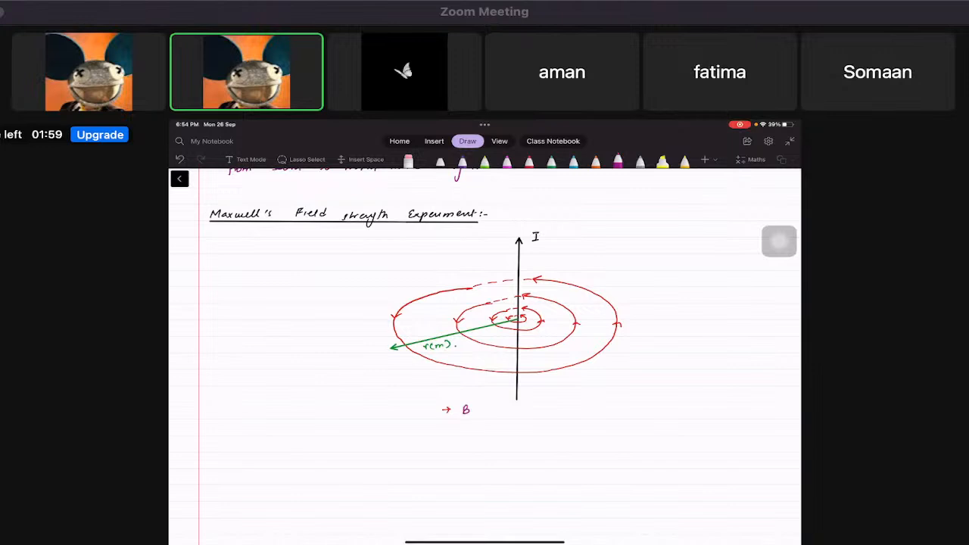
- Handwrite "'B' magnetic field strength is inversely proportional to 'r'" with a boxed B ∝ 1/r under the diagram
text('B' magnetic f)
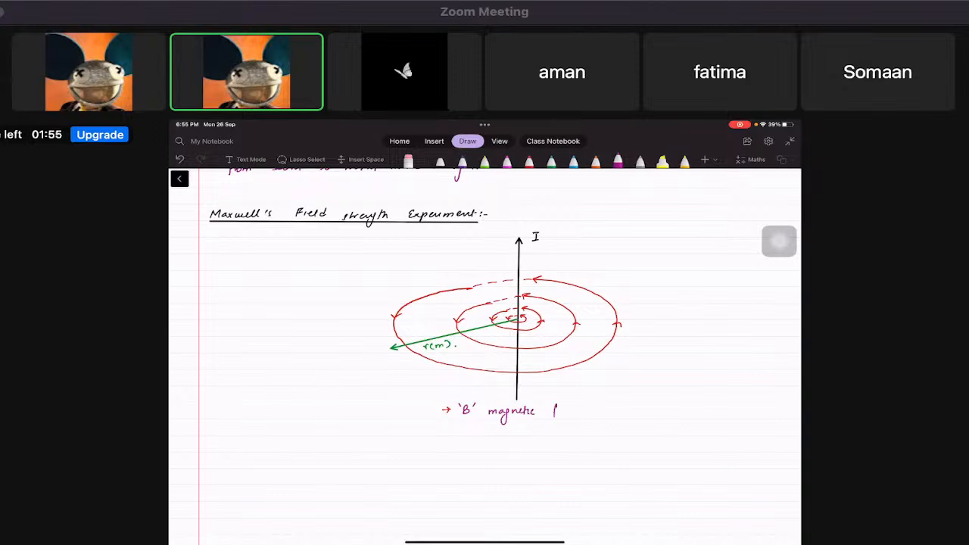
text(field strength)
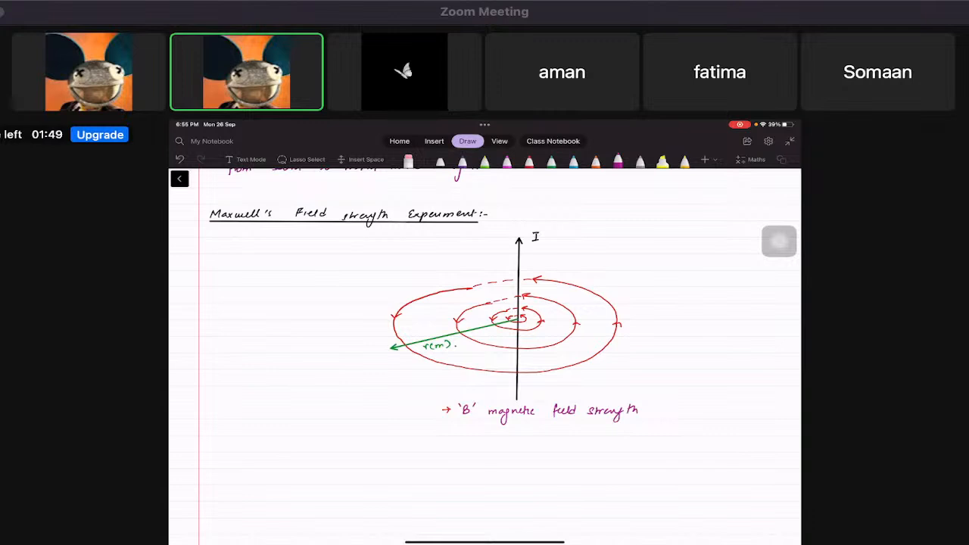
text(is inversely proportional to)
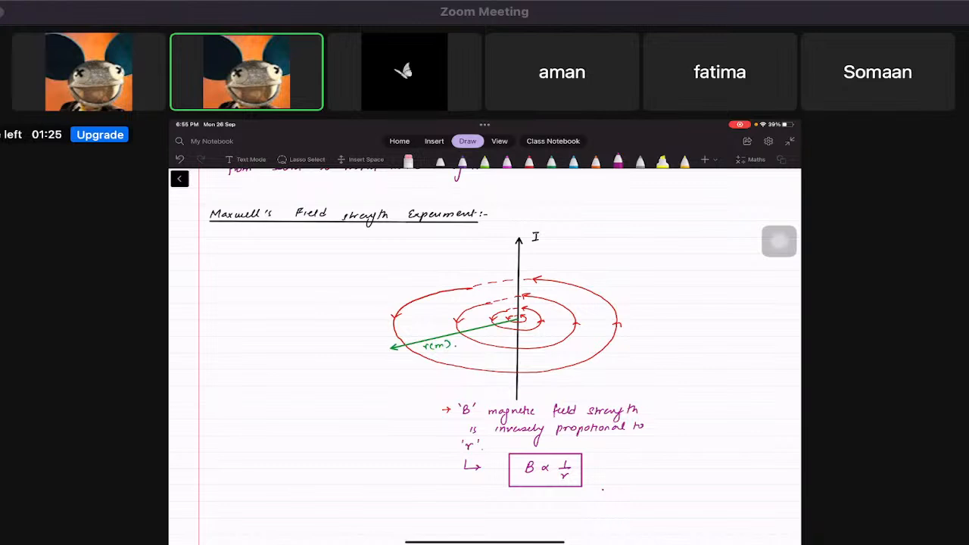
- Add bullets: field strength decays away from the centre; circles are concentric, not equally spaced
scroll(up, 3)
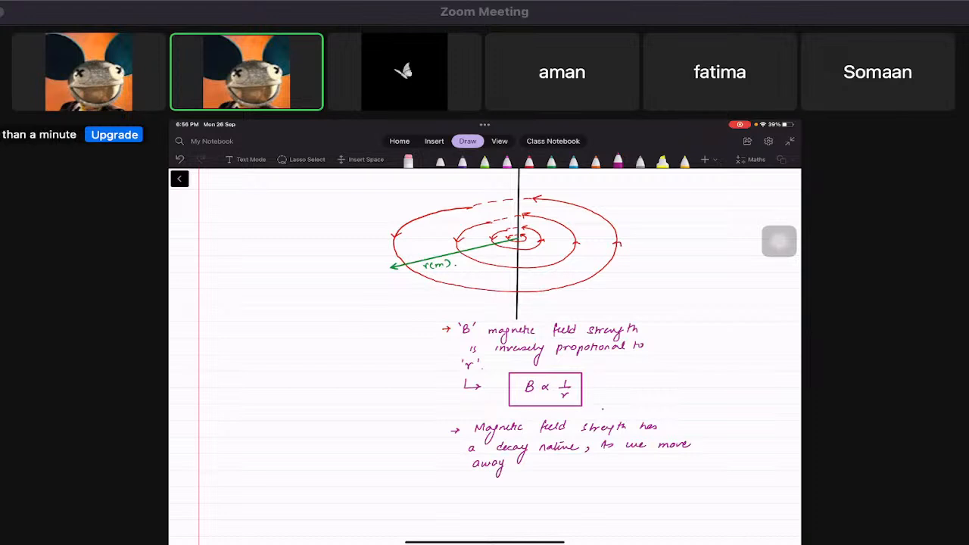
text(from the centre, field)
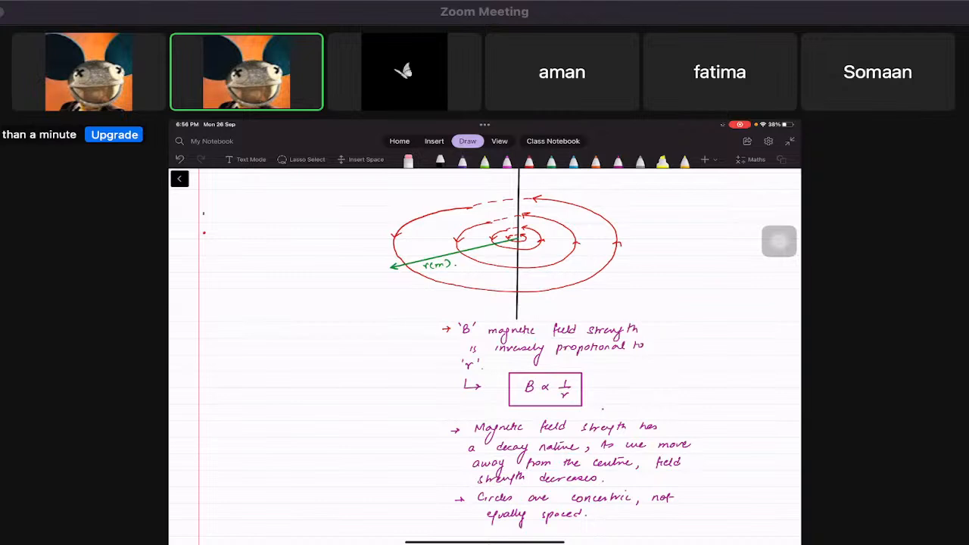
- Handwrite 'How are magnetic fields created' with bullets on inseparable electric/magnetic fields and moving charge forming current
text(How are magnetic fields created)
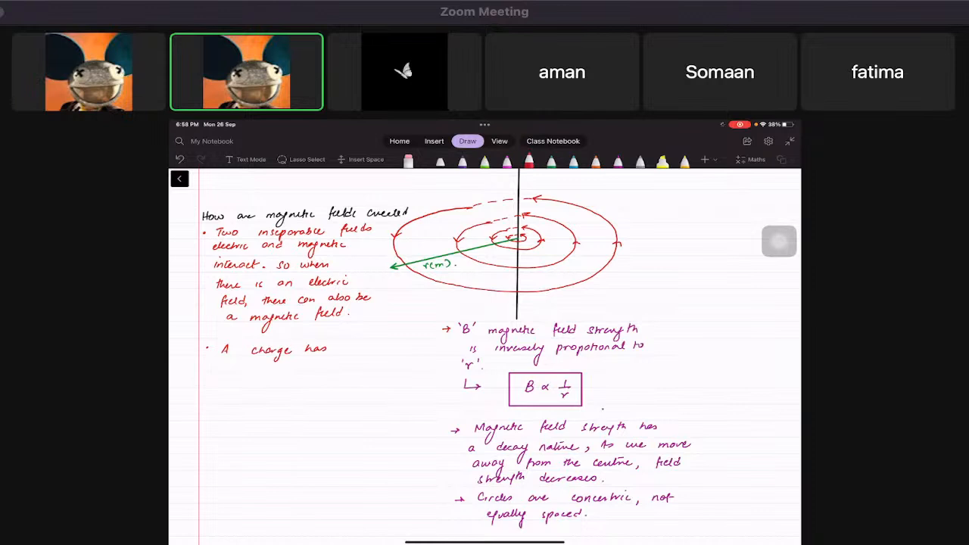
text(an electric field)
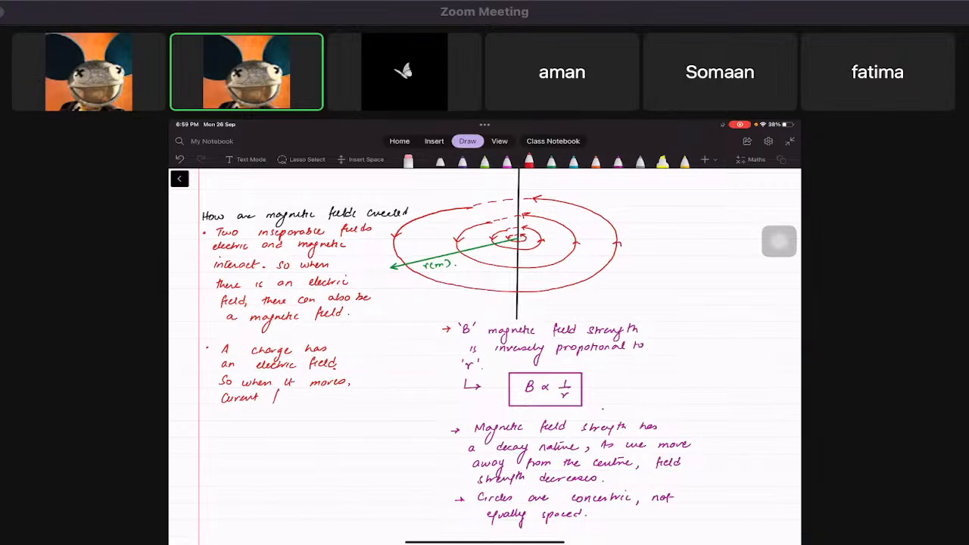
text(flowe and)
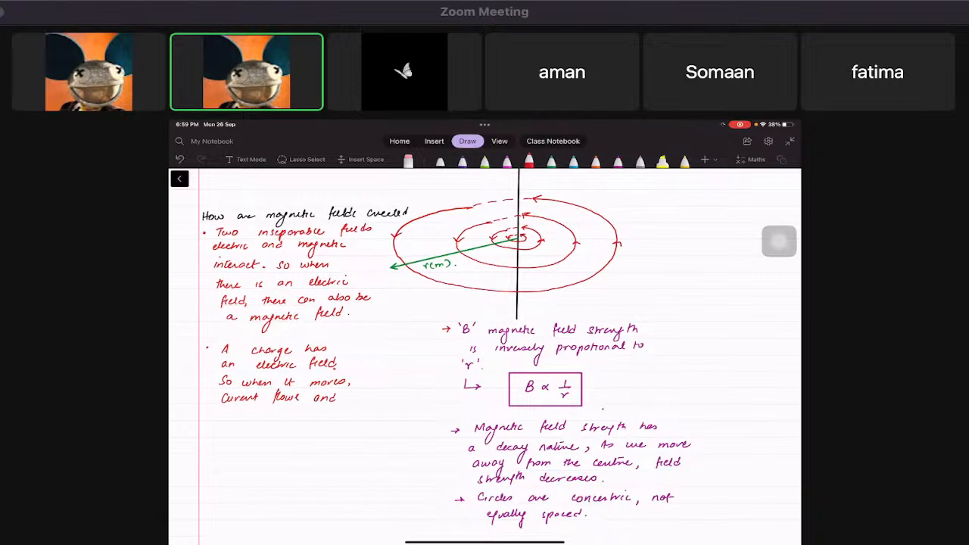